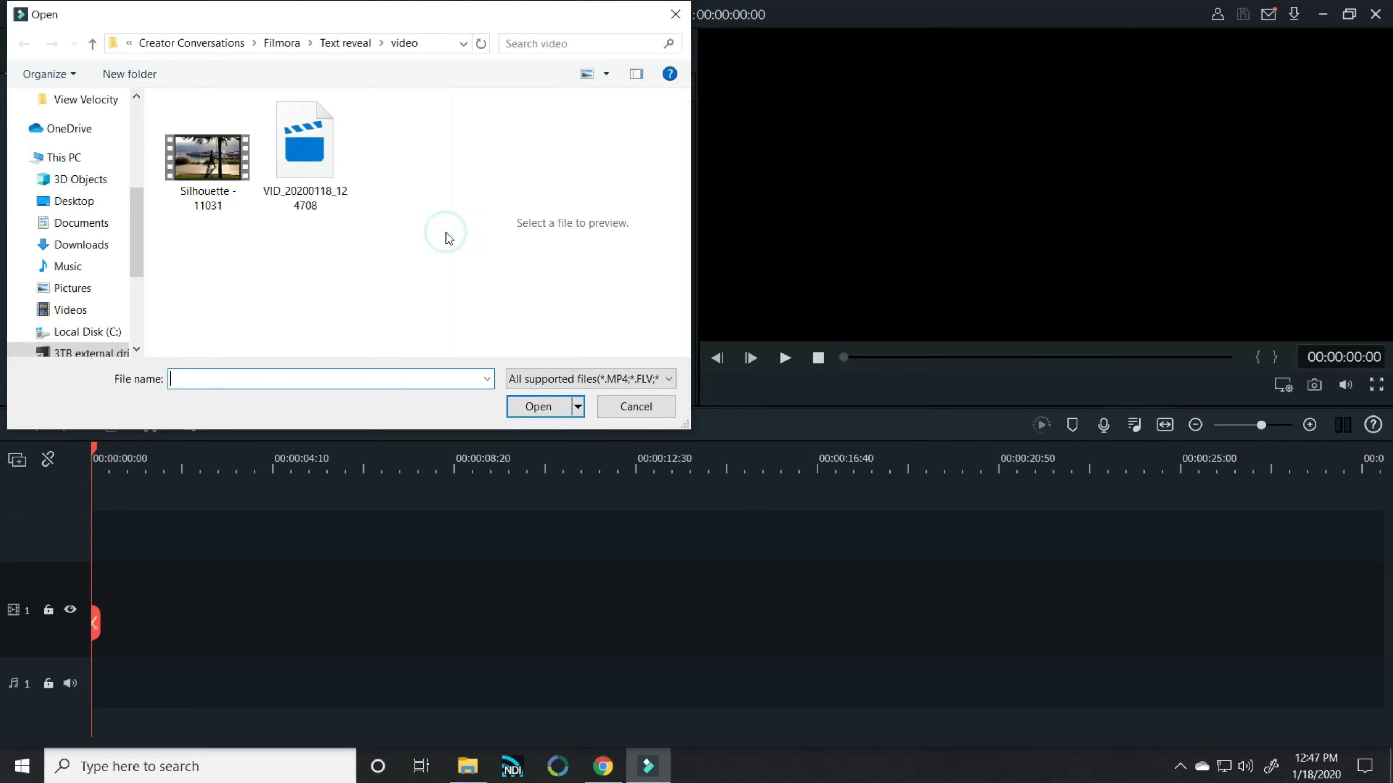
Import the Silhouette - 11031 footage into the media library
click(206, 158)
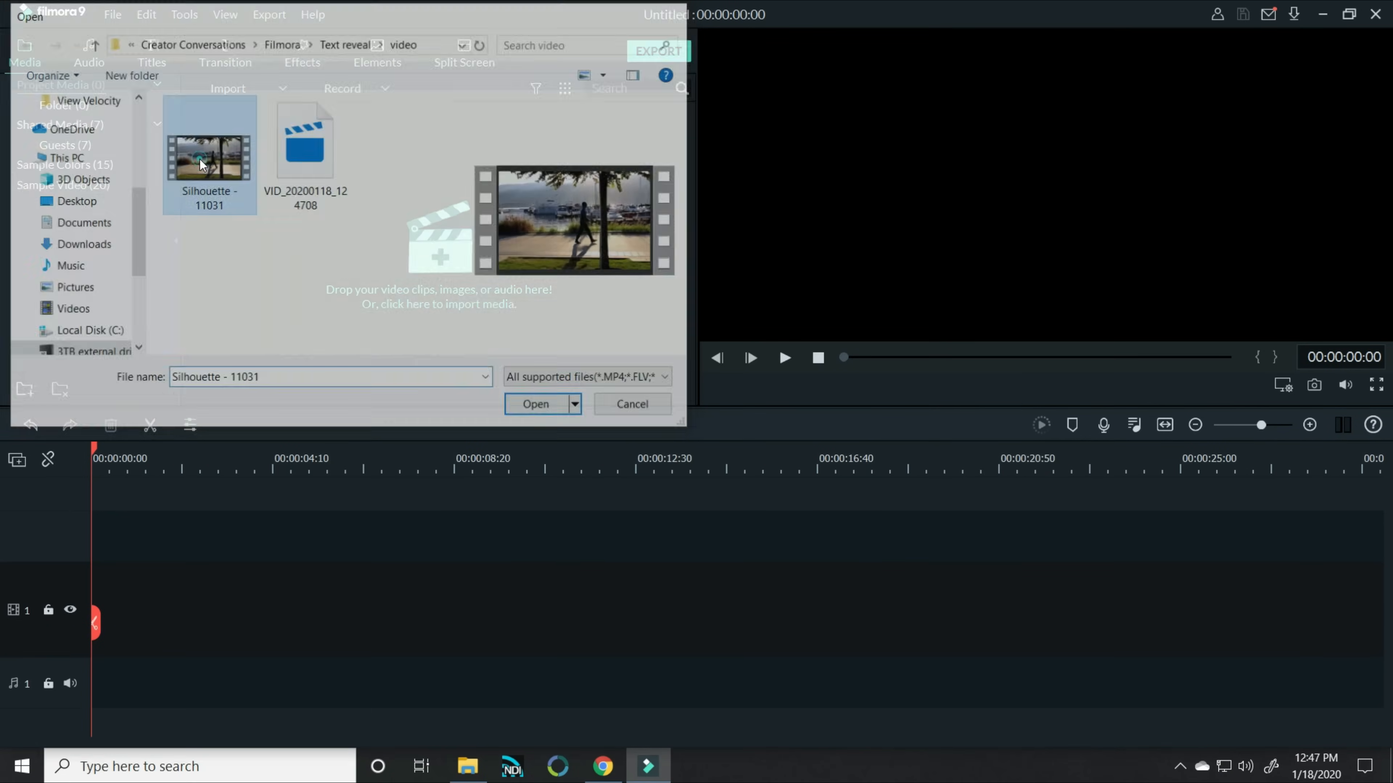
right_click(174, 147)
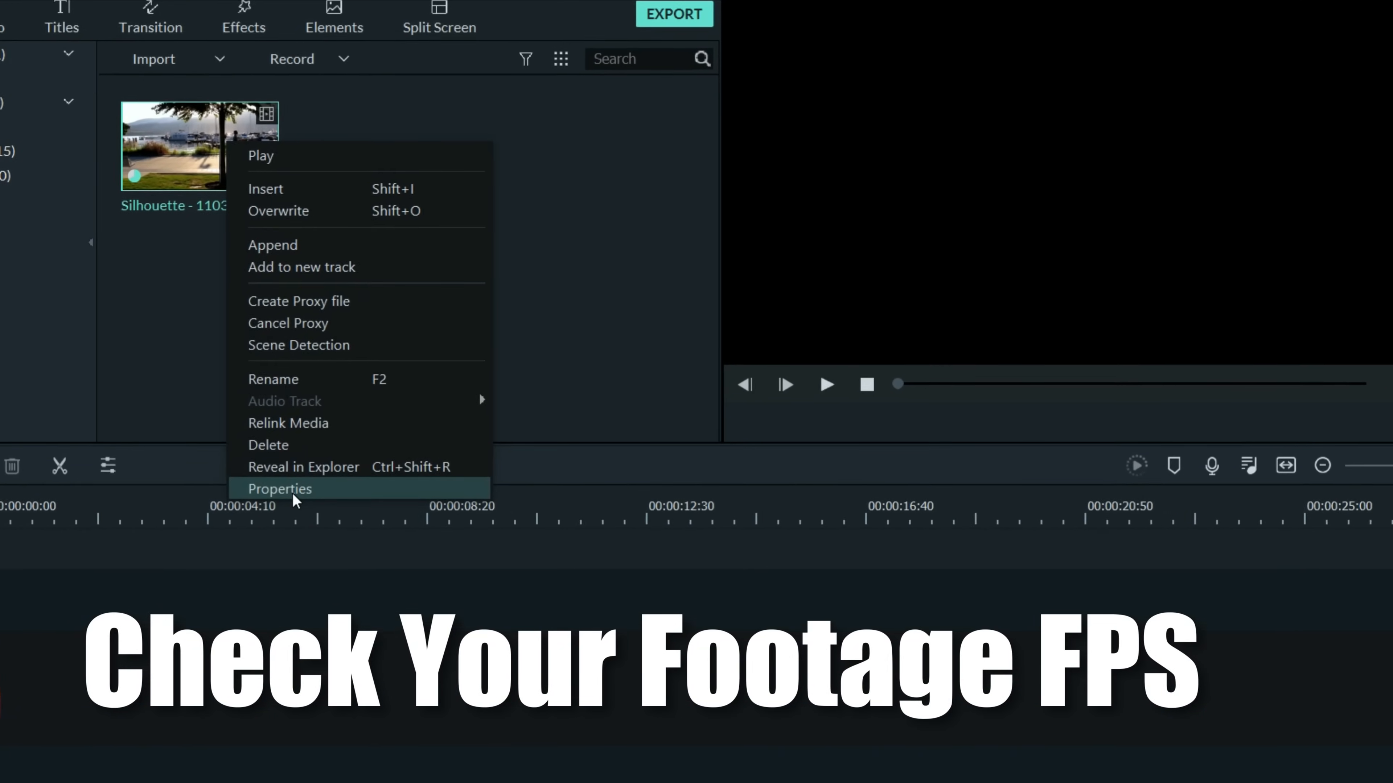
Check the clip's properties show 29.97 fps at 1920x1080 and add it to track 1
click(280, 488)
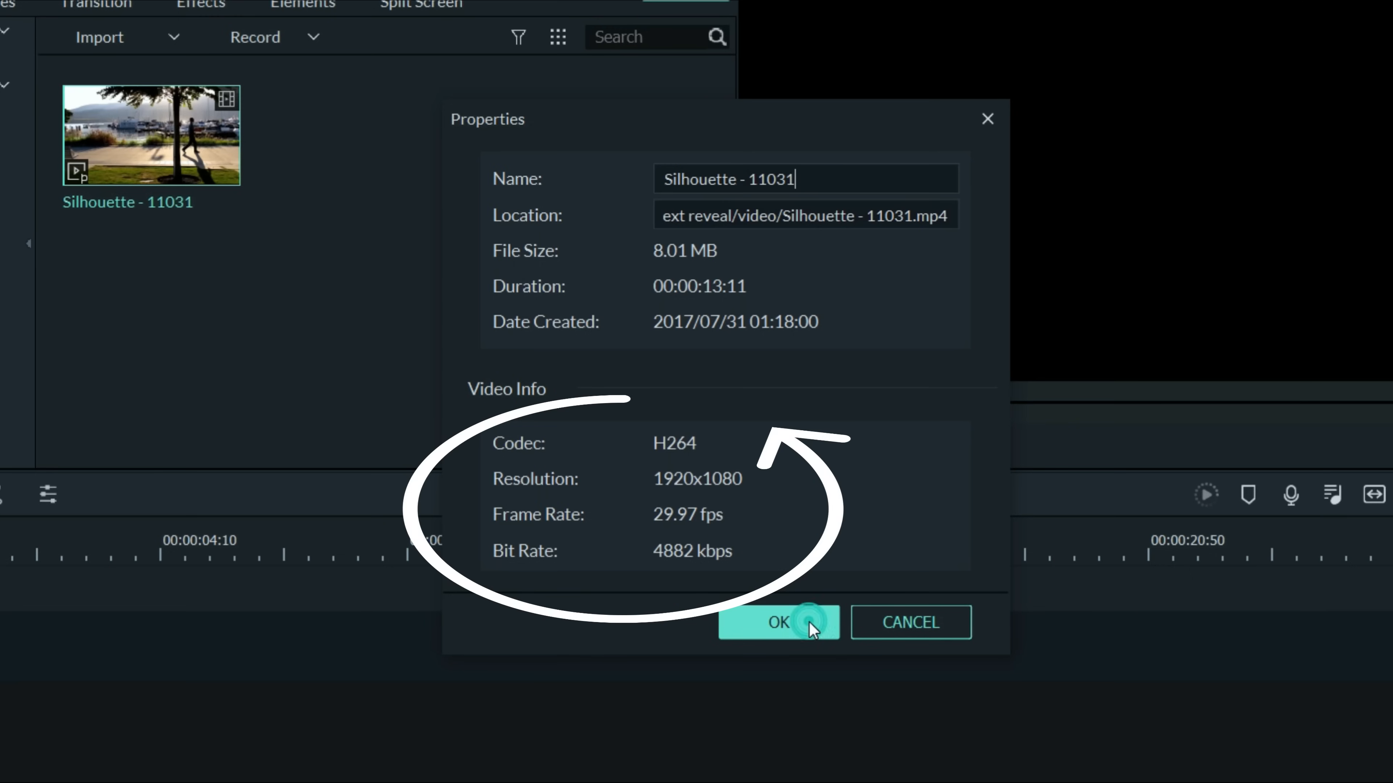
click(778, 622)
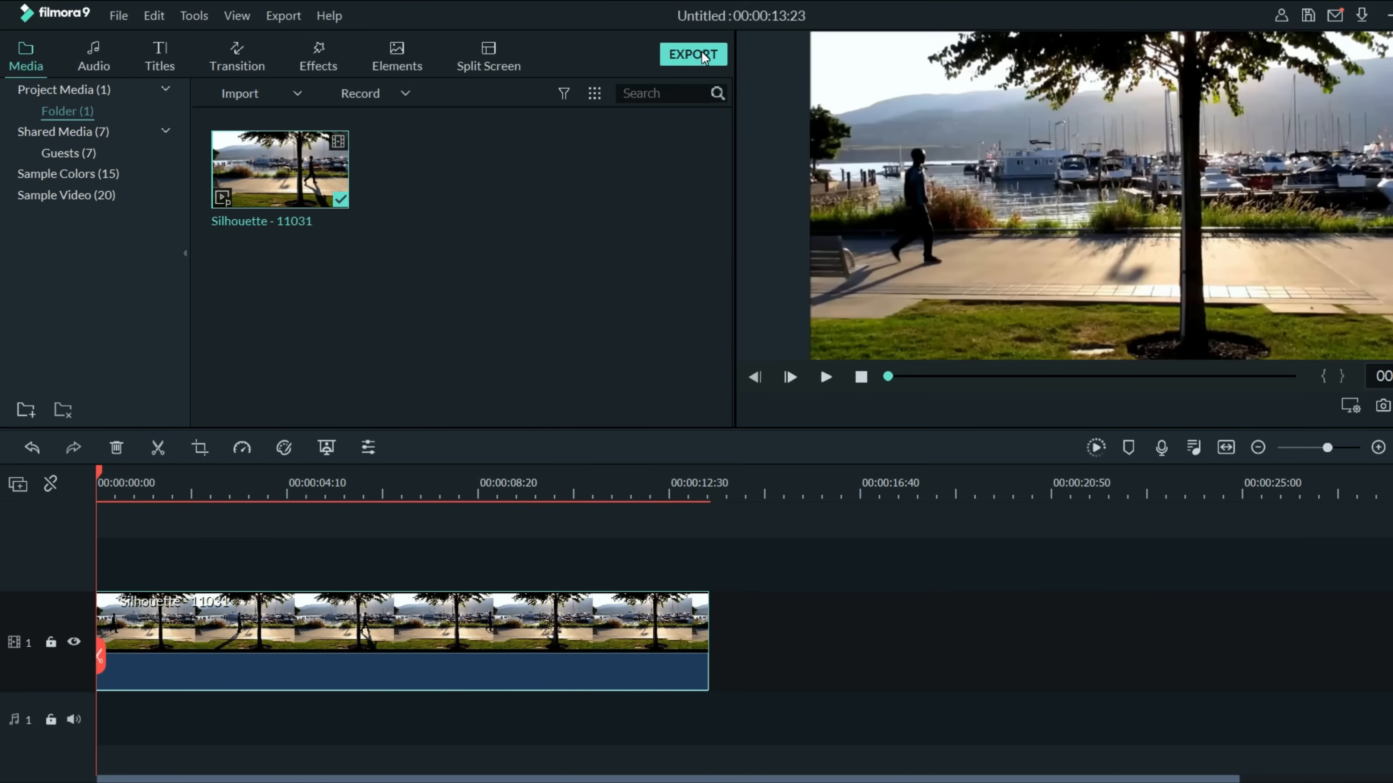
Set the export frame rate to 60 fps so the Bike clip replaces the footage
click(692, 55)
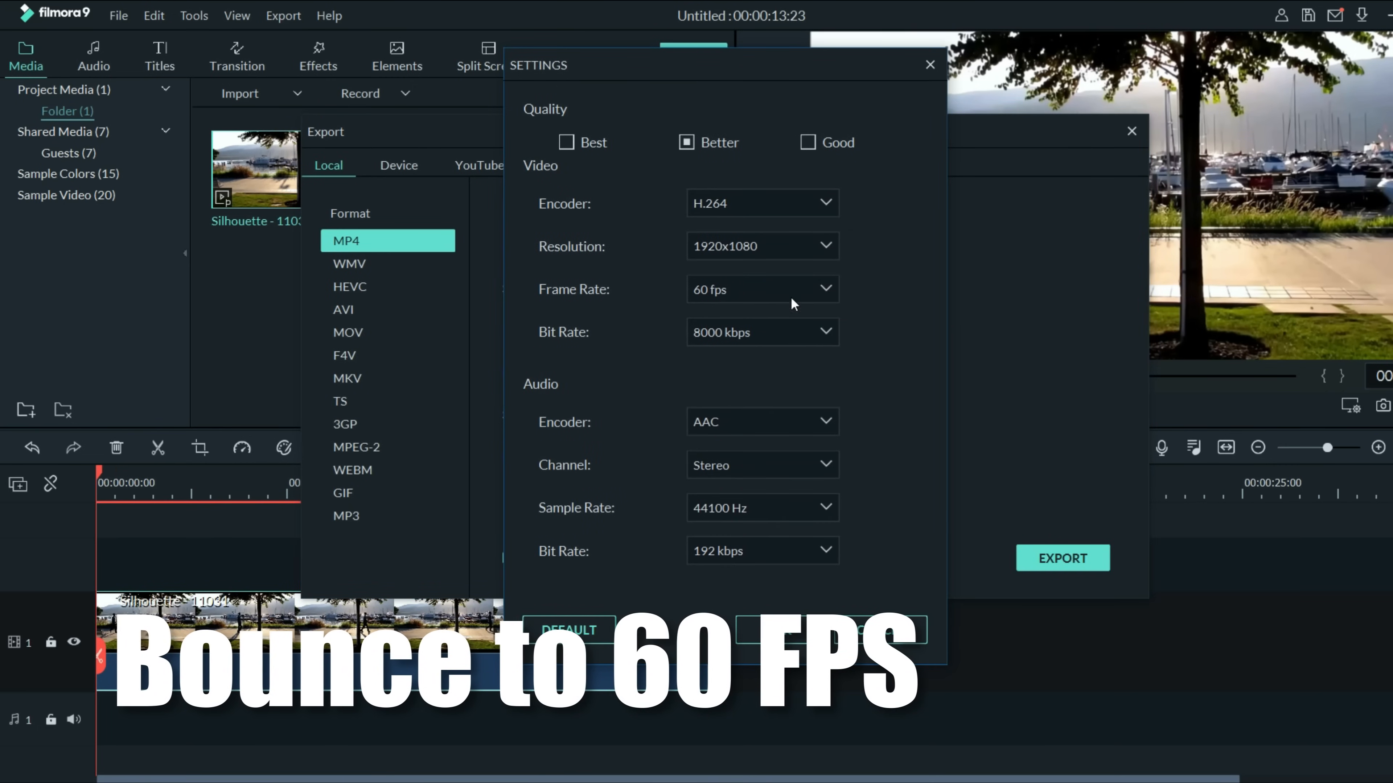
click(760, 332)
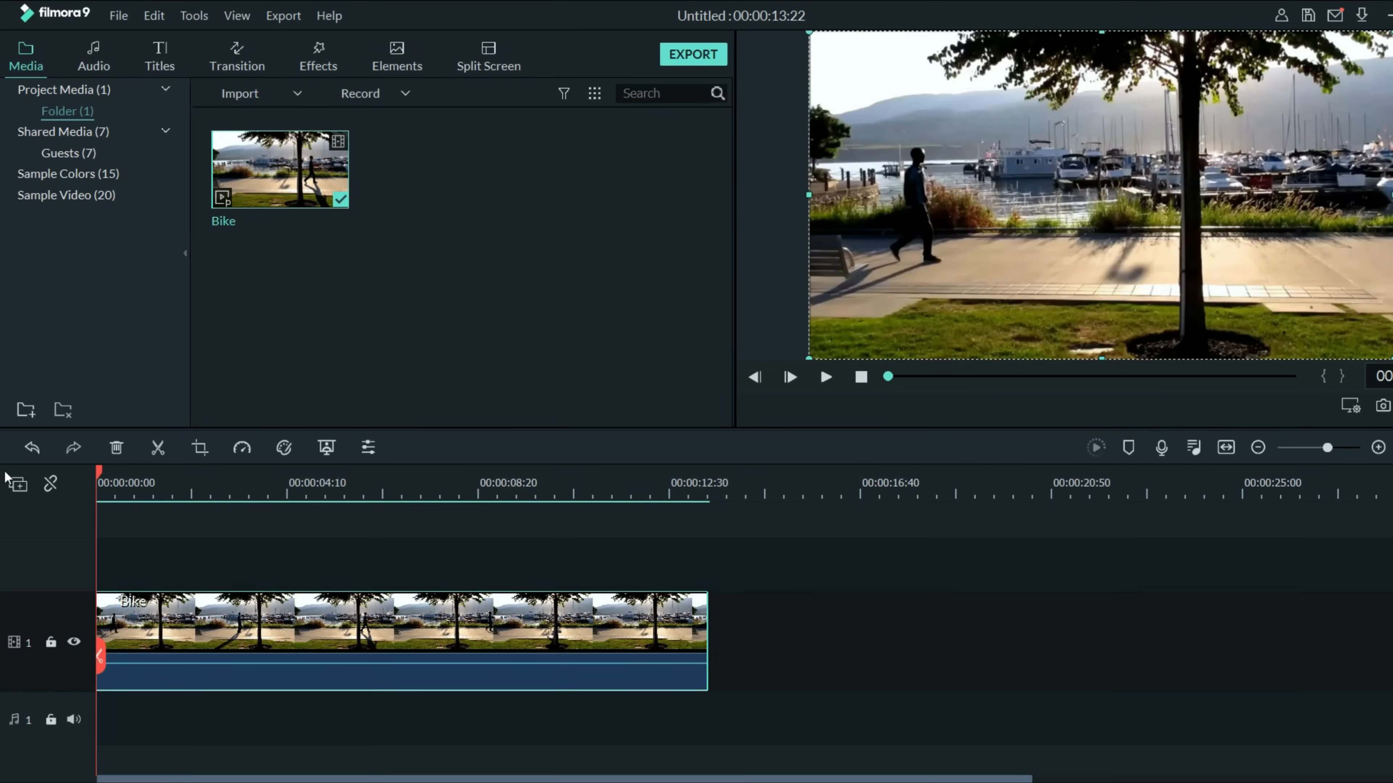
Add two video tracks and paste a copy of the Bike clip onto track 3
click(17, 485)
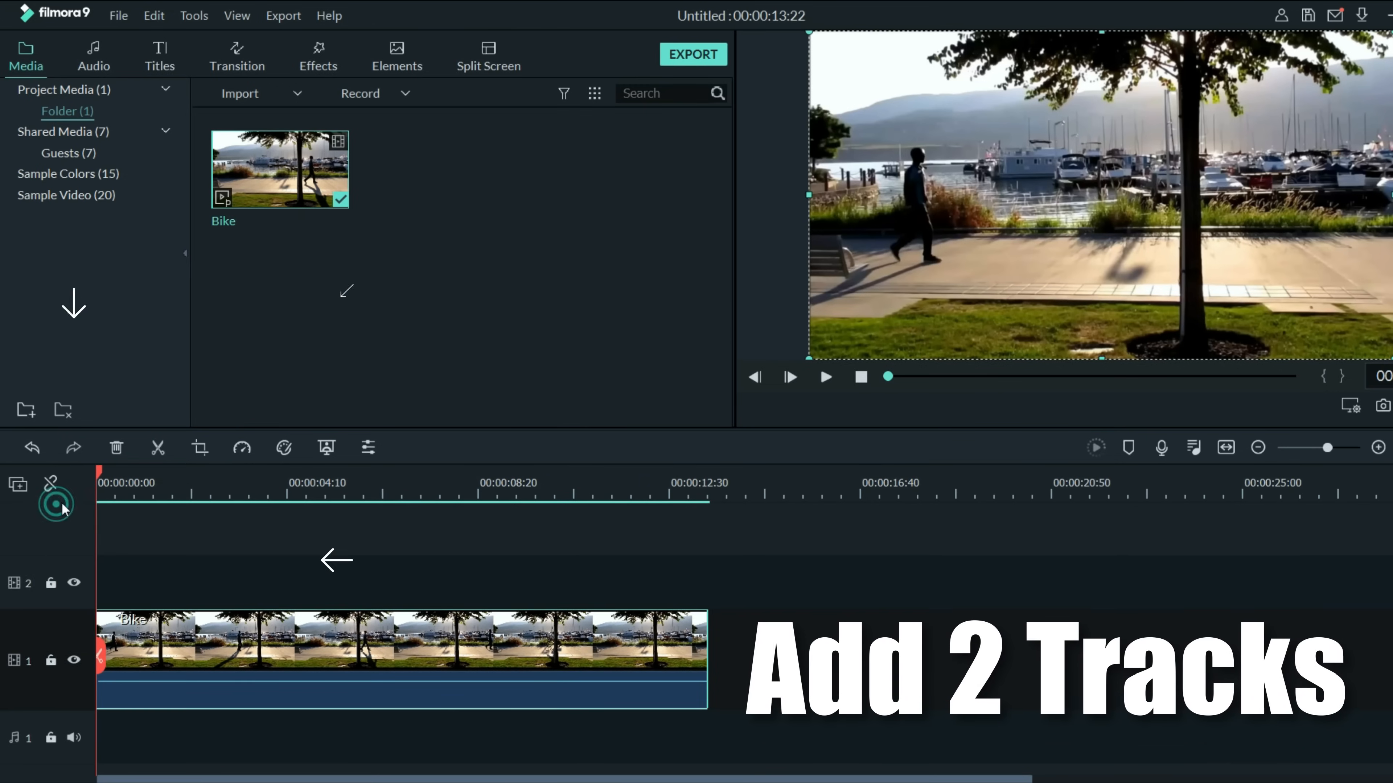
click(17, 483)
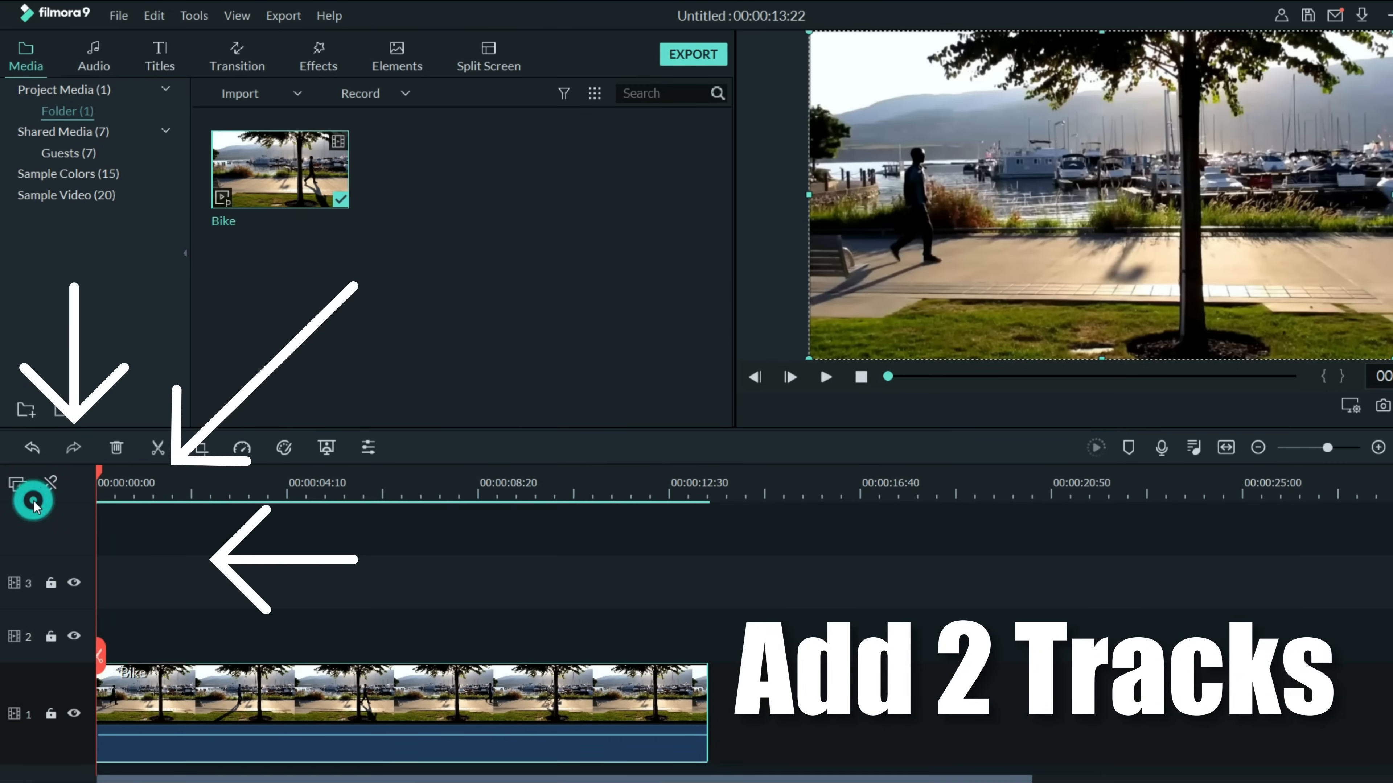
right_click(399, 711)
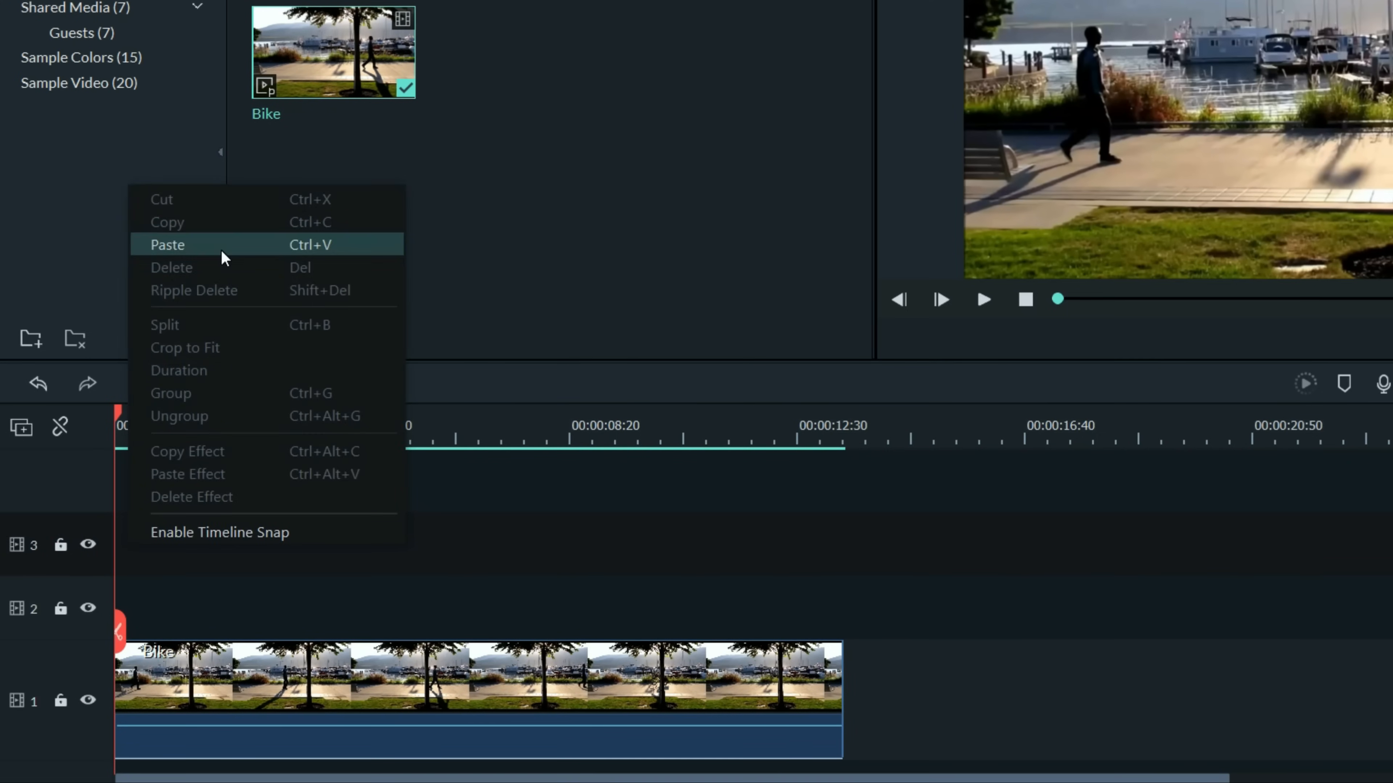
click(167, 245)
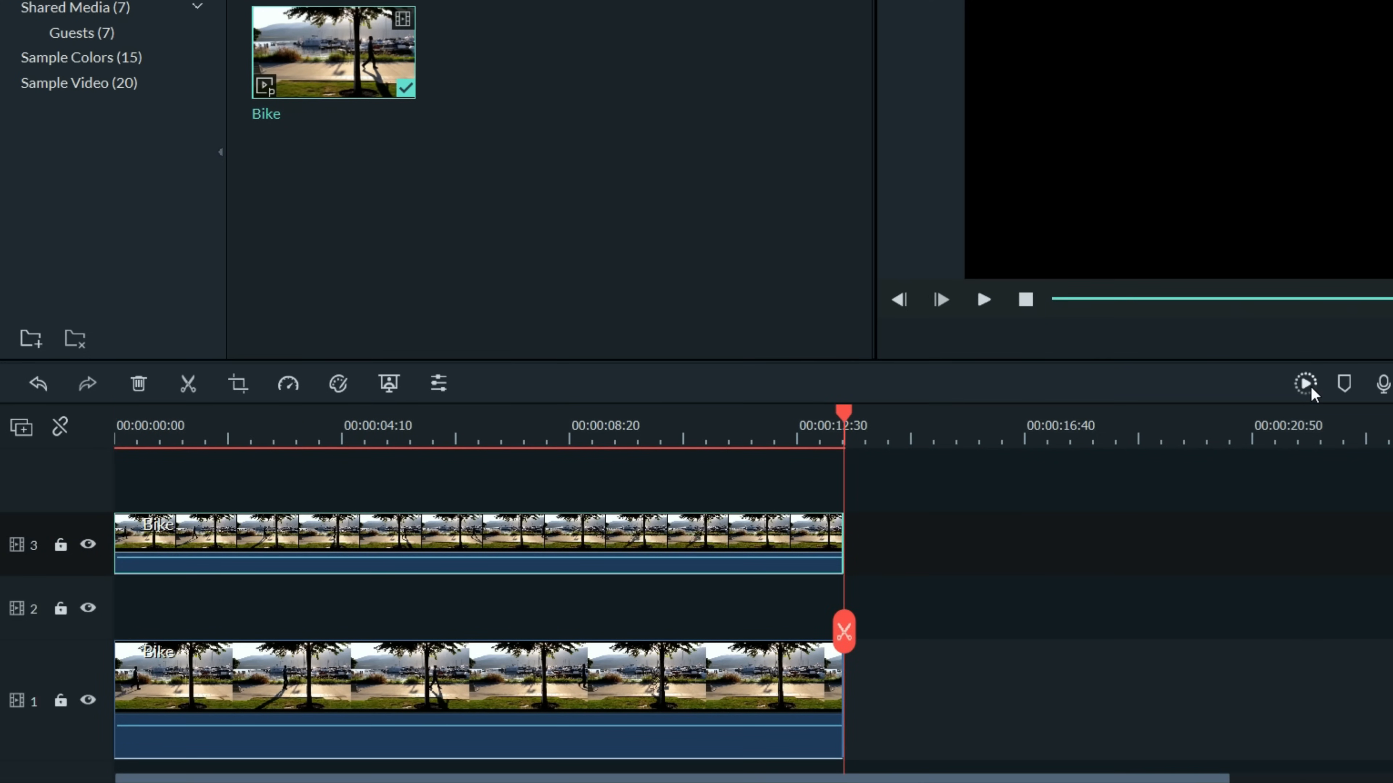
Play the stacked Bike clips briefly in the preview to check them
click(982, 299)
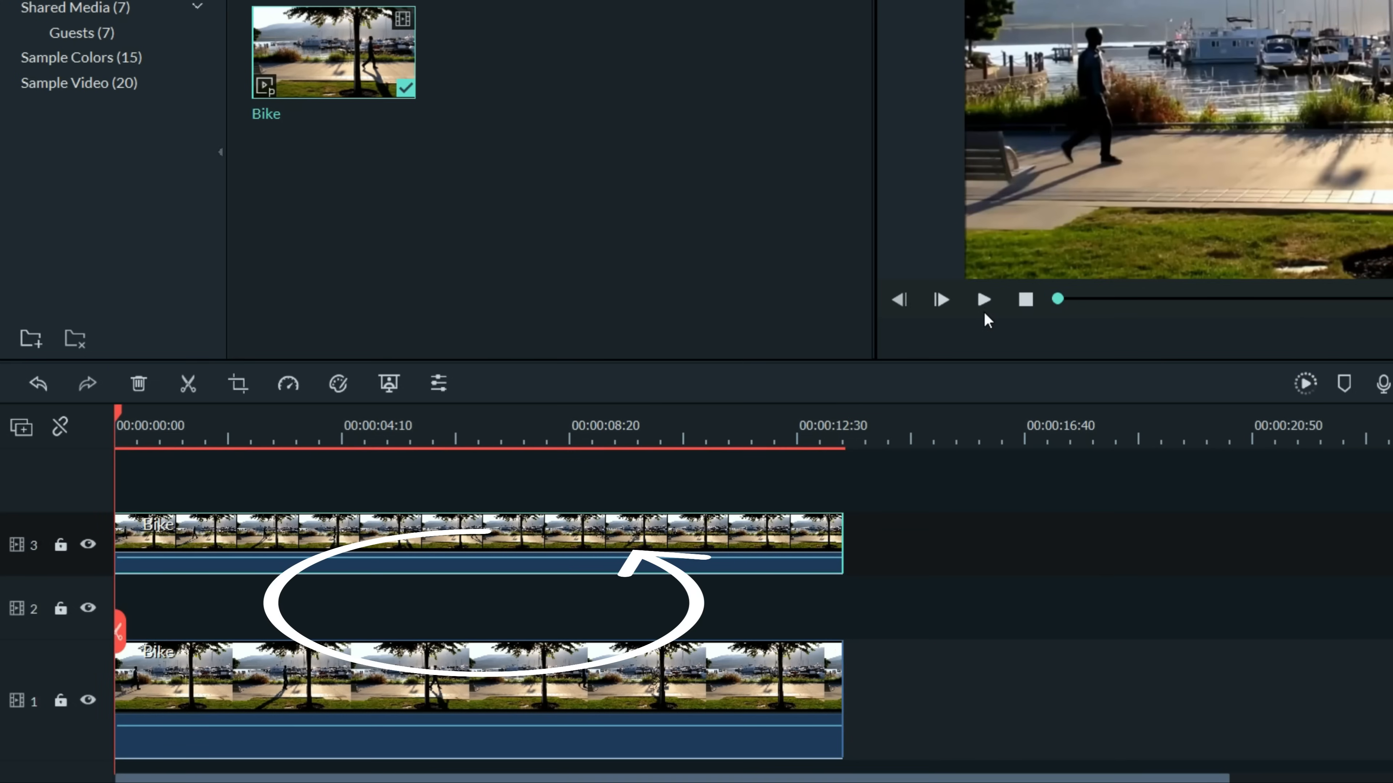
click(982, 300)
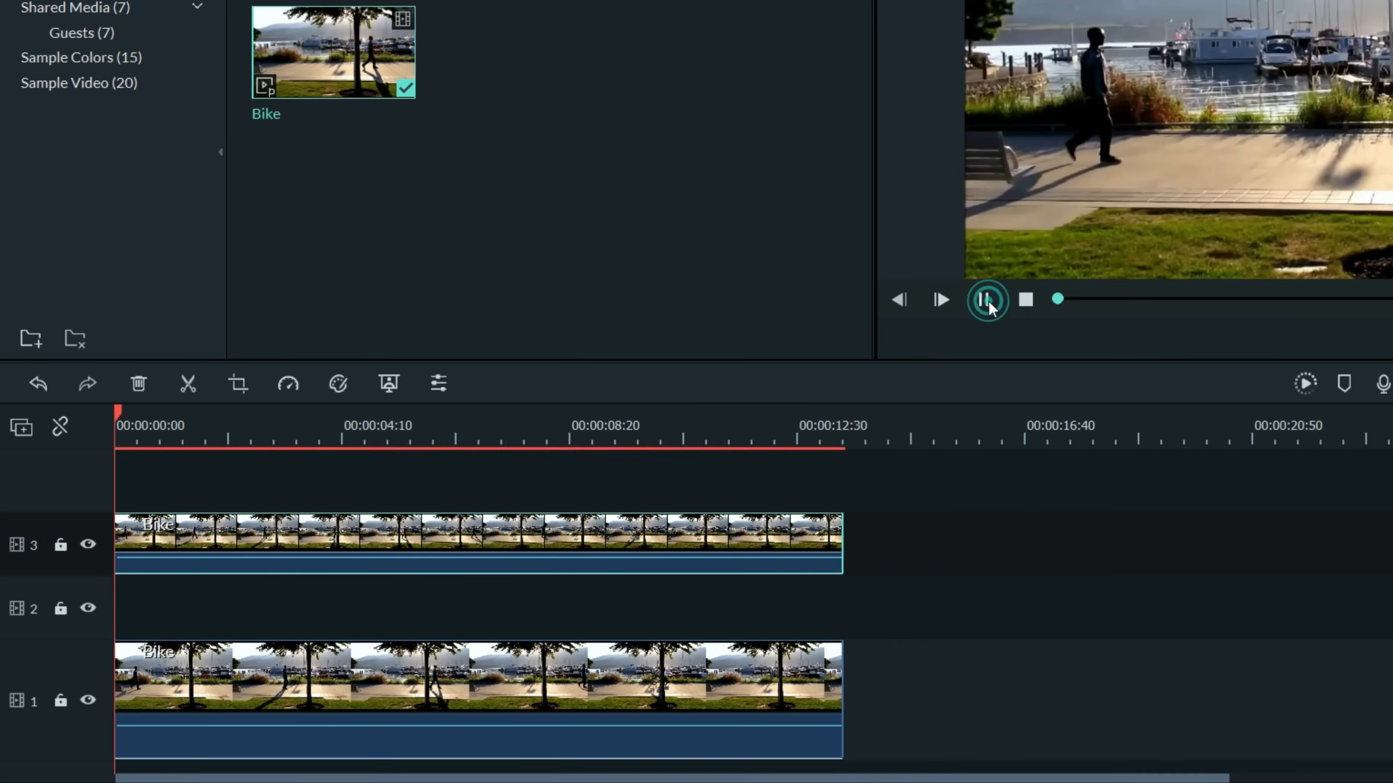
click(988, 299)
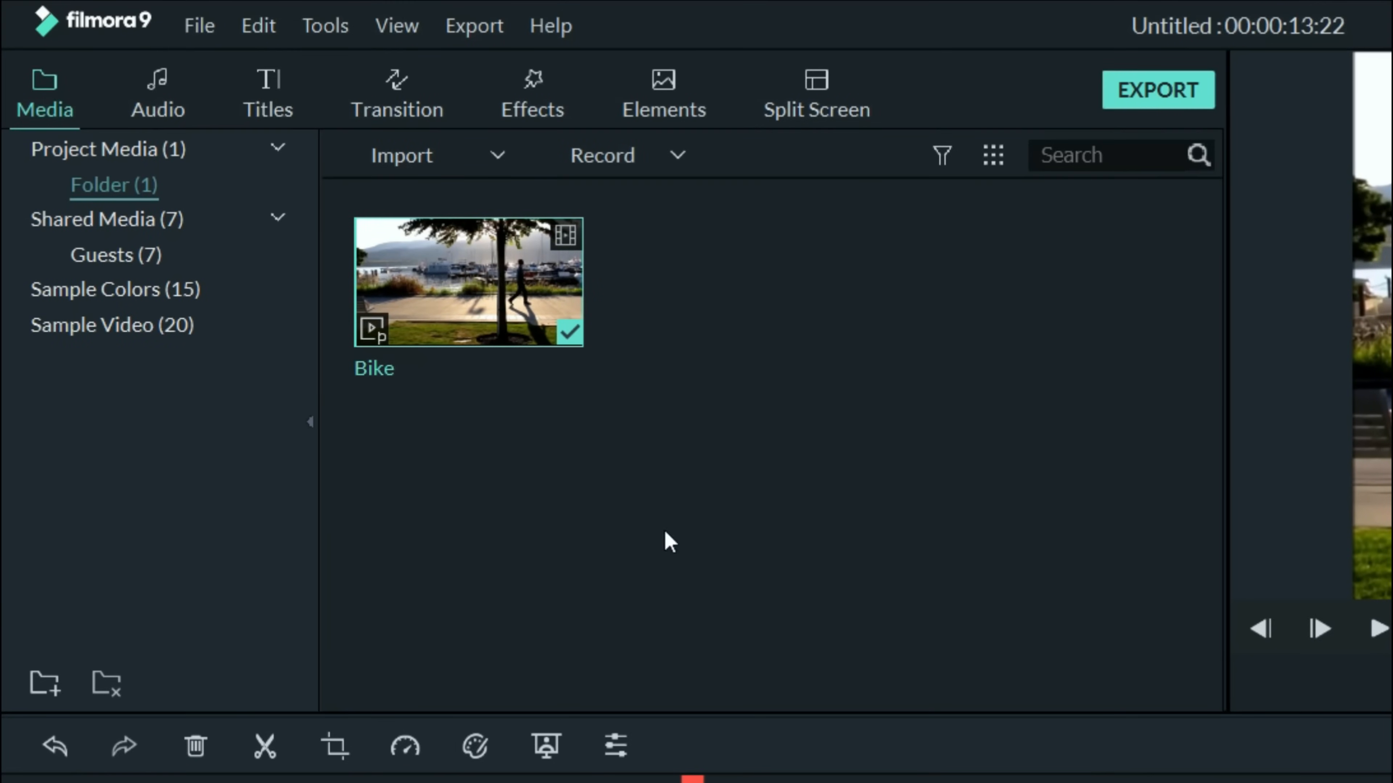
Put the Default Title on track 2 between the Bike clips and render the preview
click(268, 89)
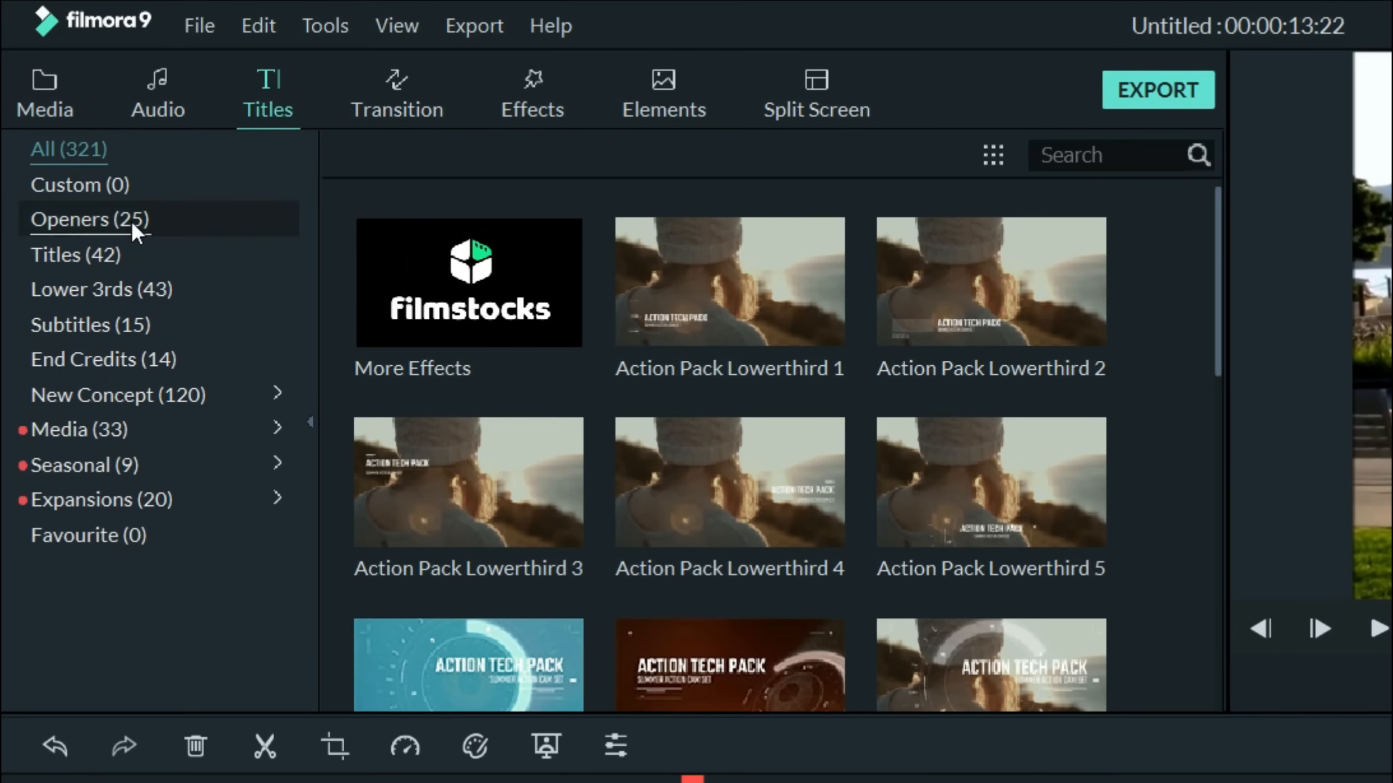
click(75, 256)
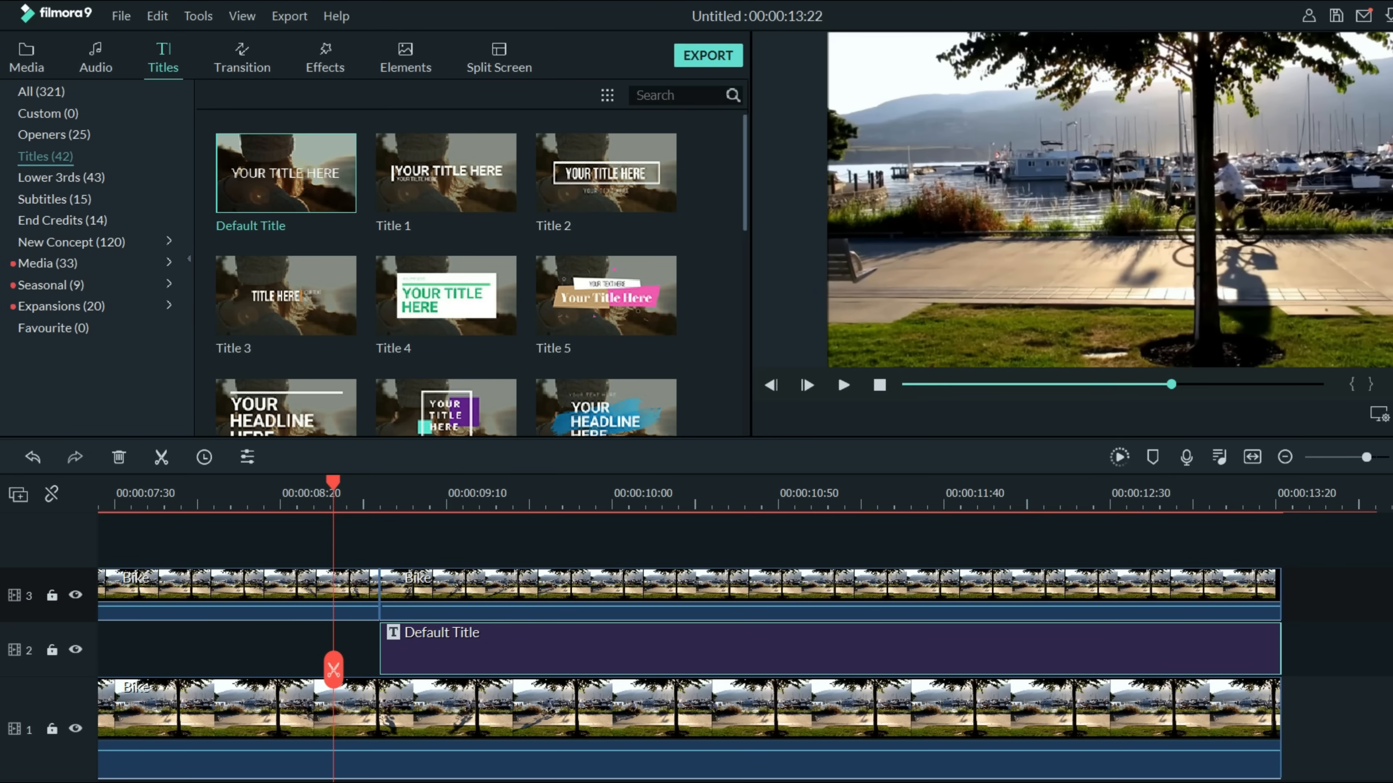
click(1119, 456)
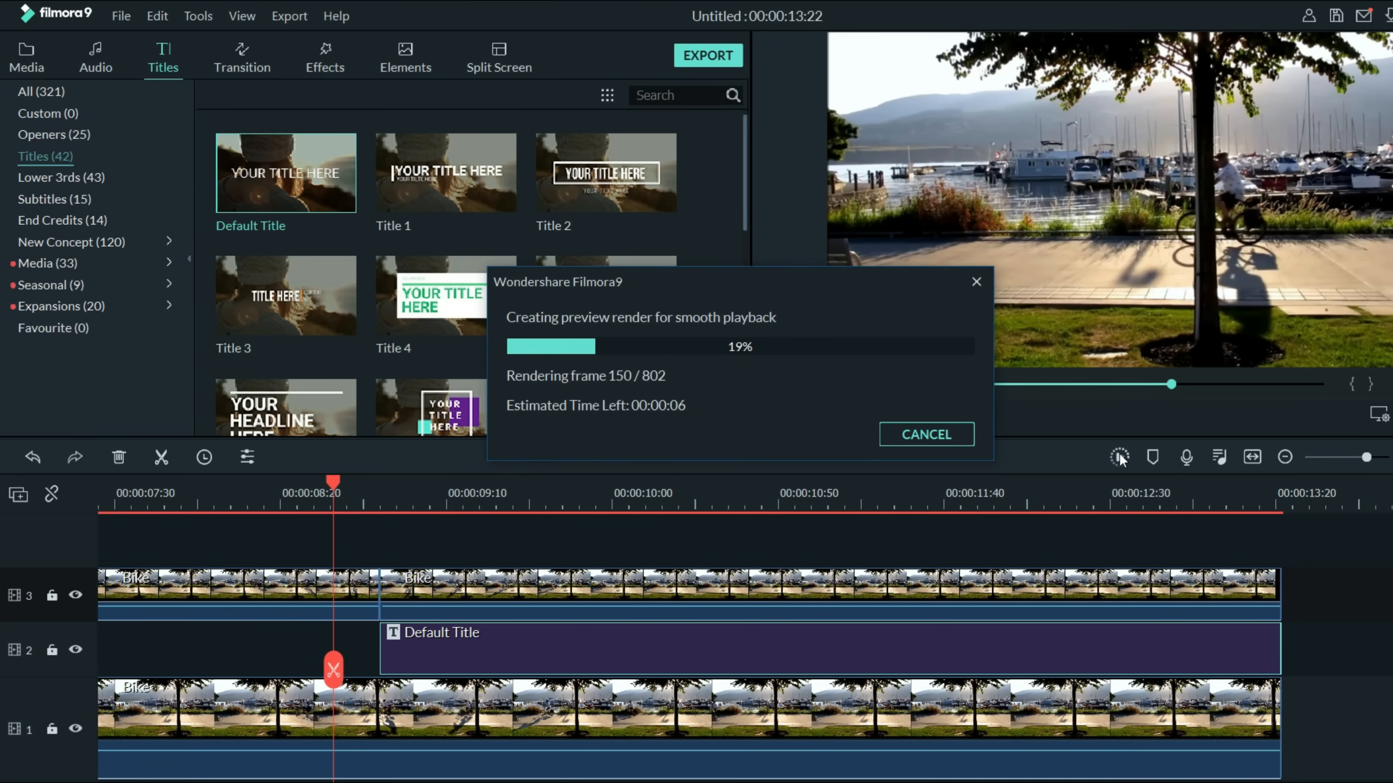
click(926, 435)
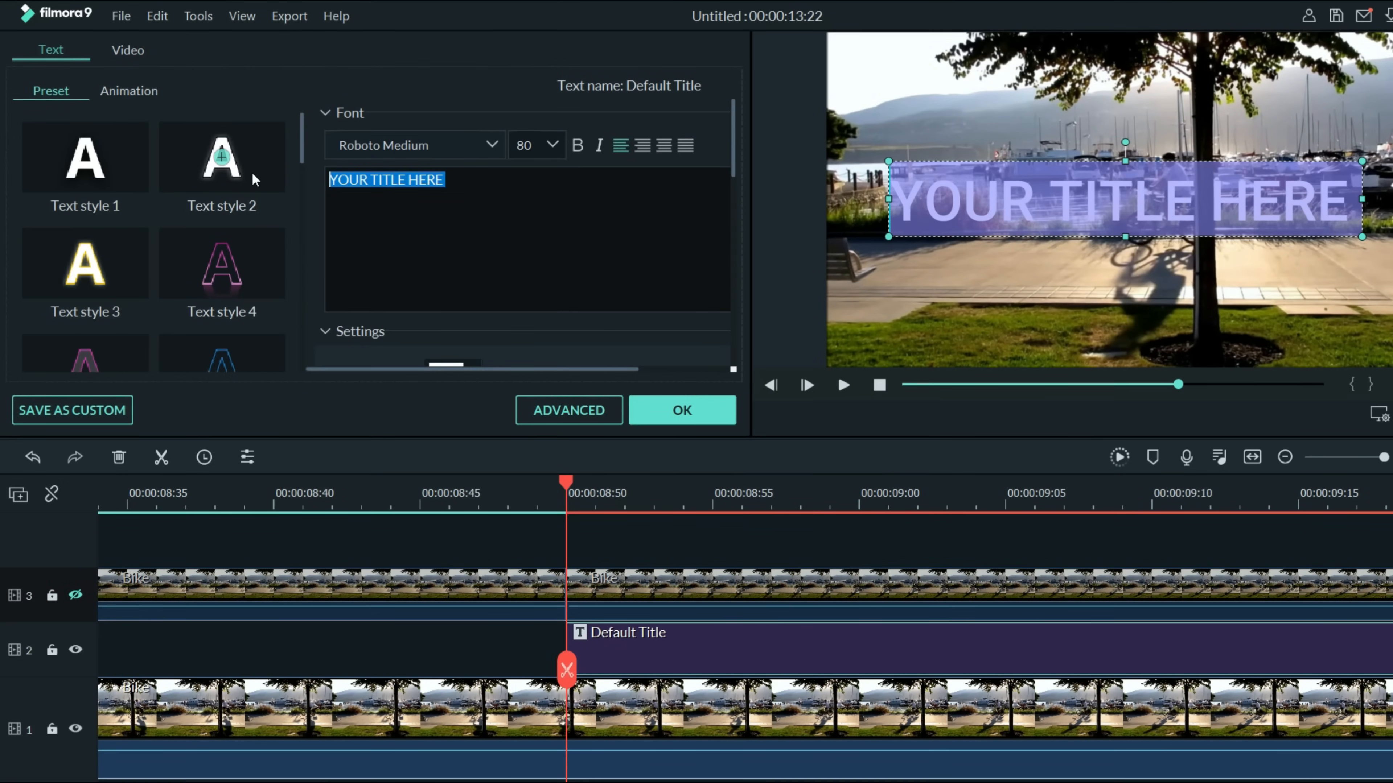
Set the title text to EXPLORE with a shadow at 29% opacity, blur 7, distance 9
text(EXPLORE)
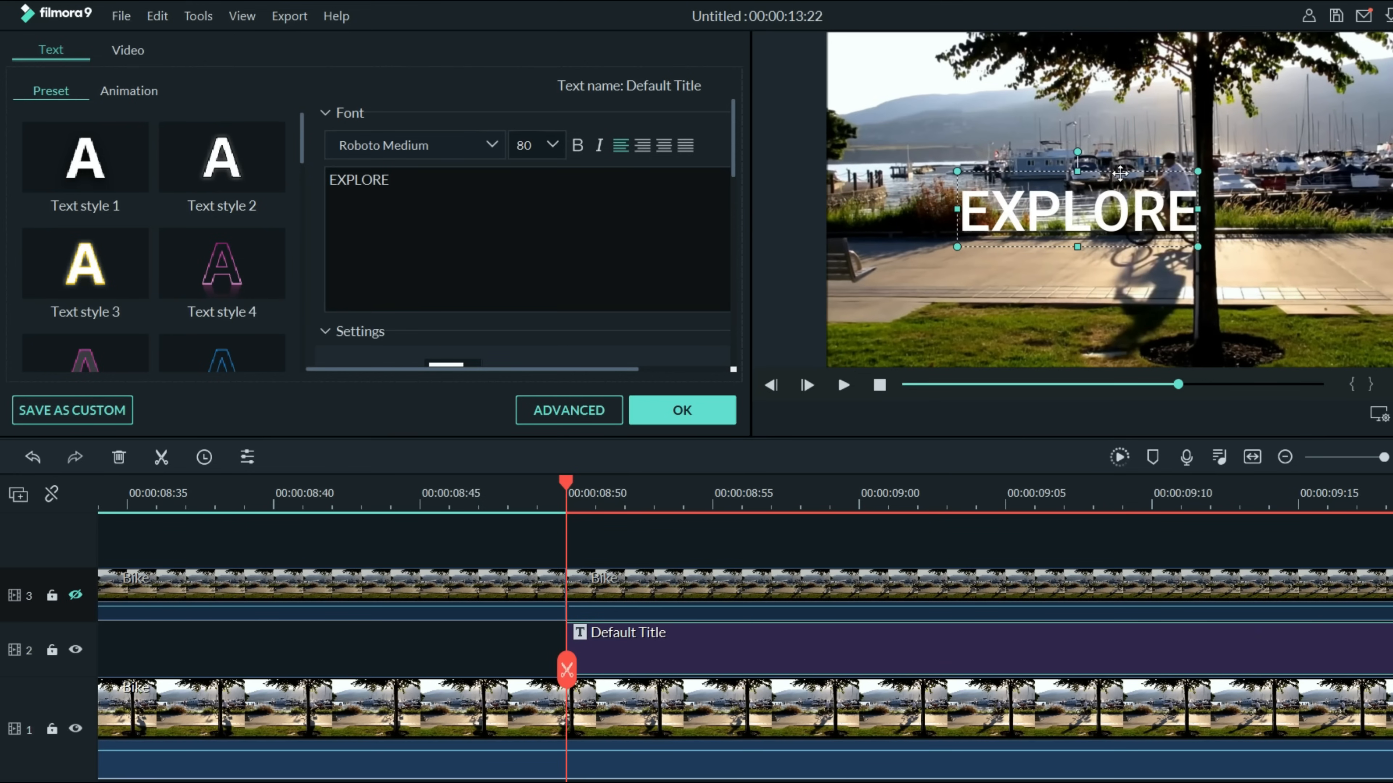
click(567, 409)
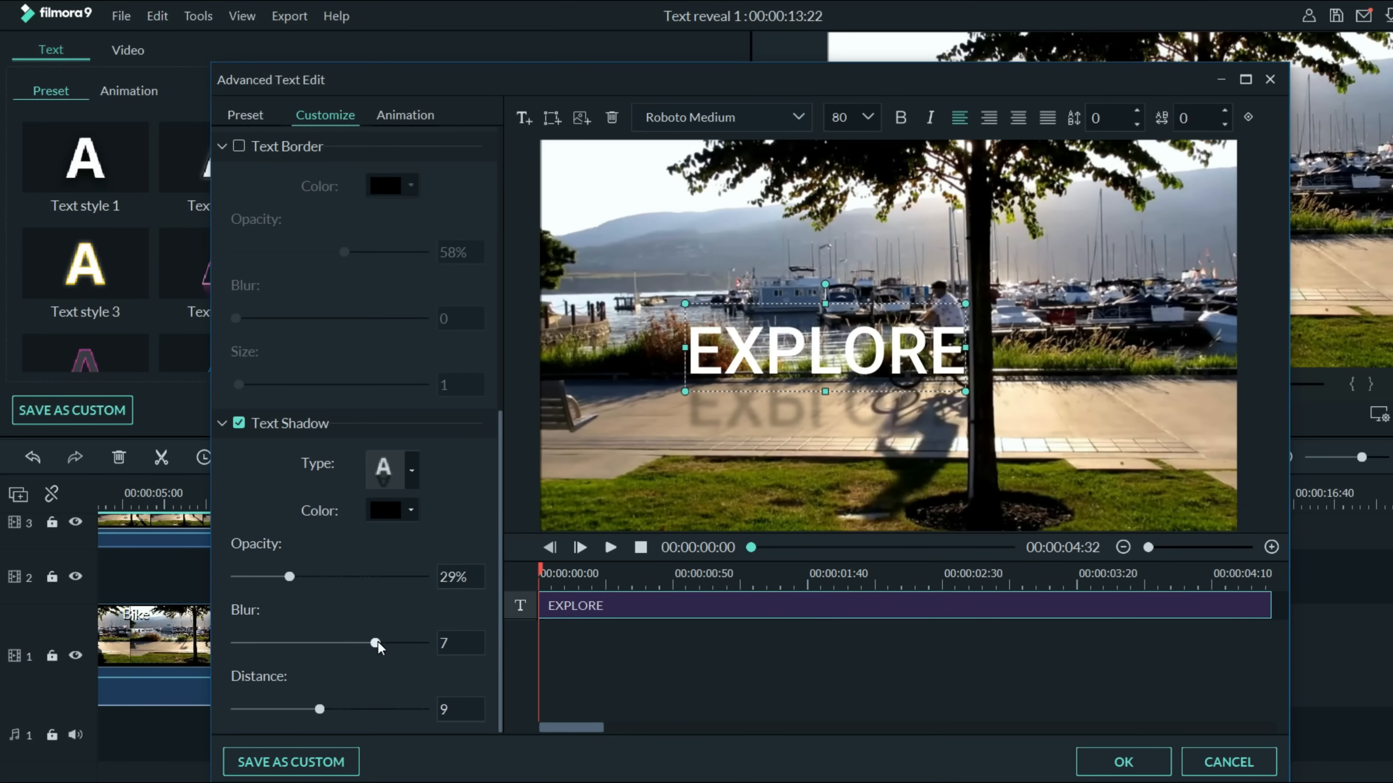
mouse_move(320, 711)
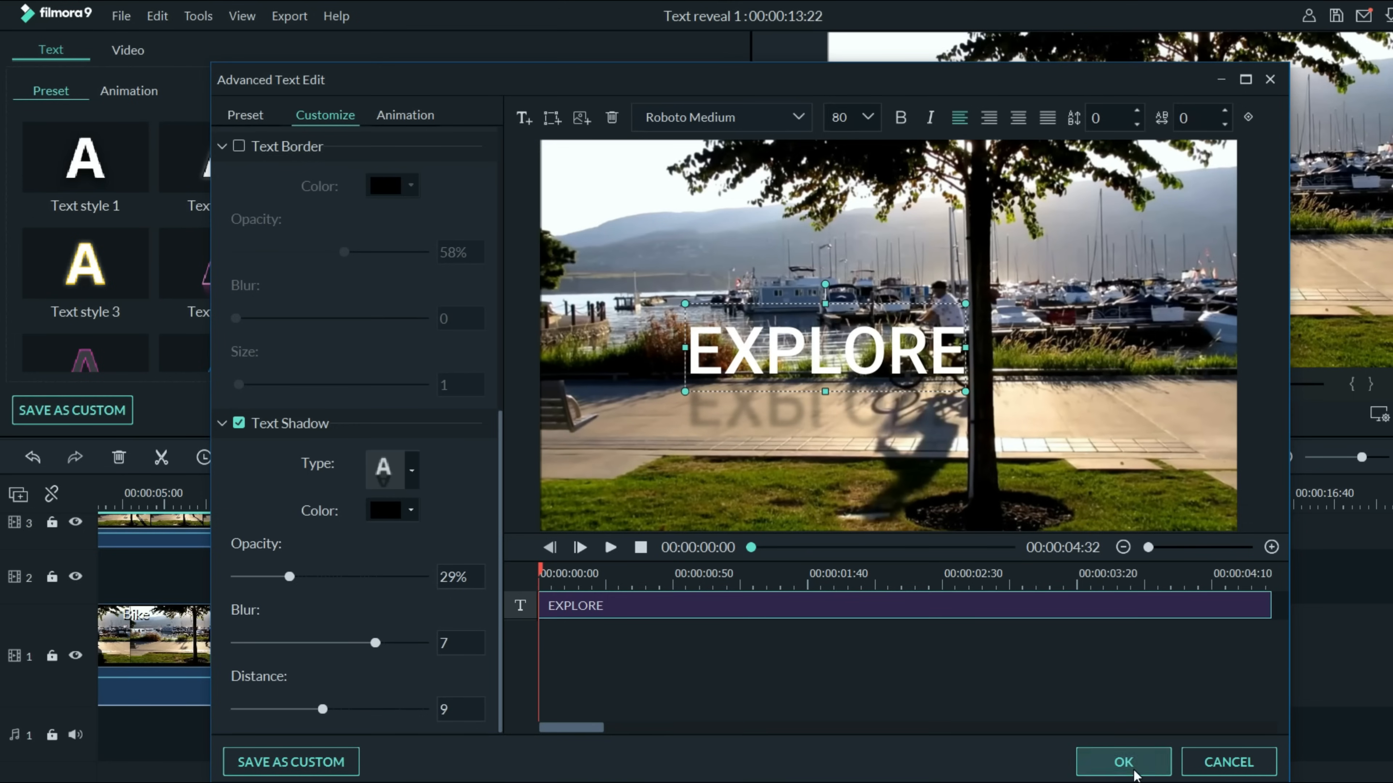
click(1122, 762)
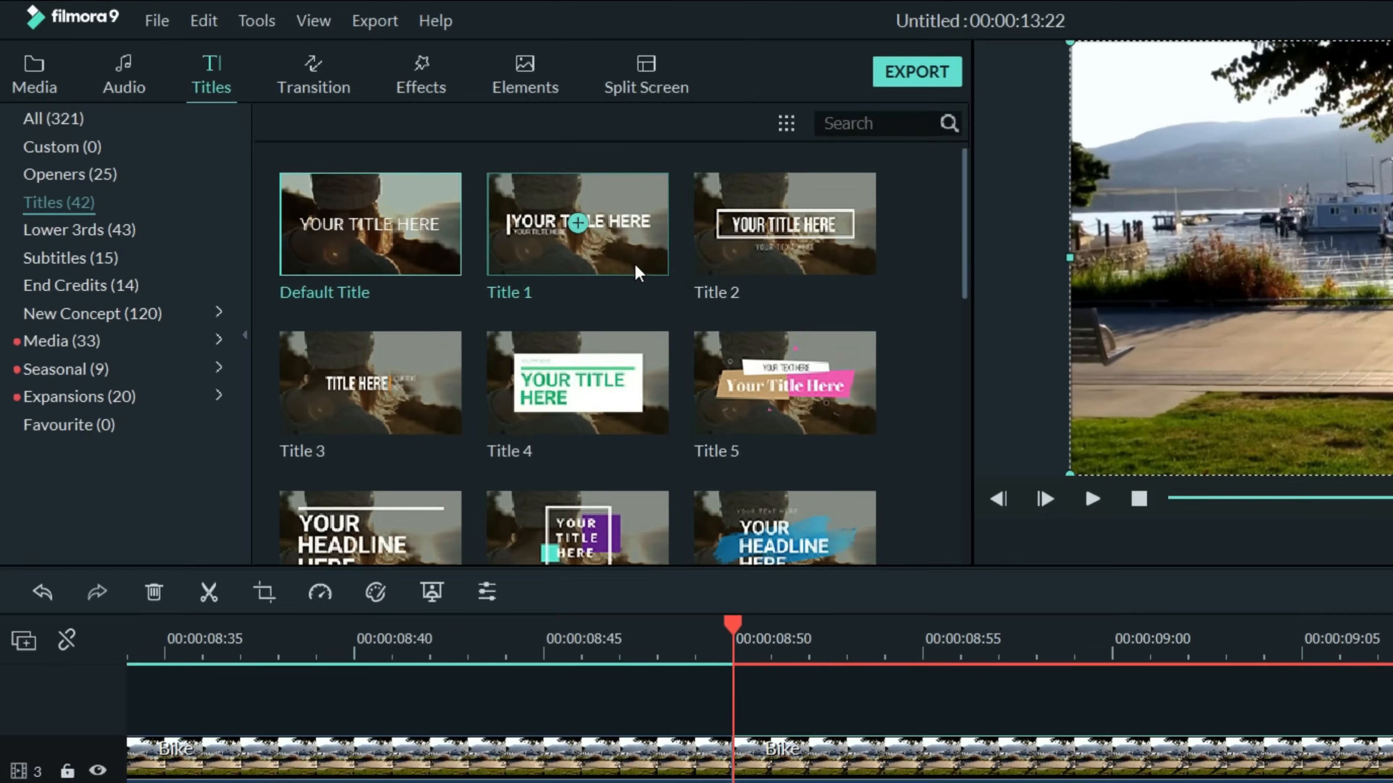
Apply the Utility Image Mask effect to the track 3 Bike clip and open its settings
click(420, 73)
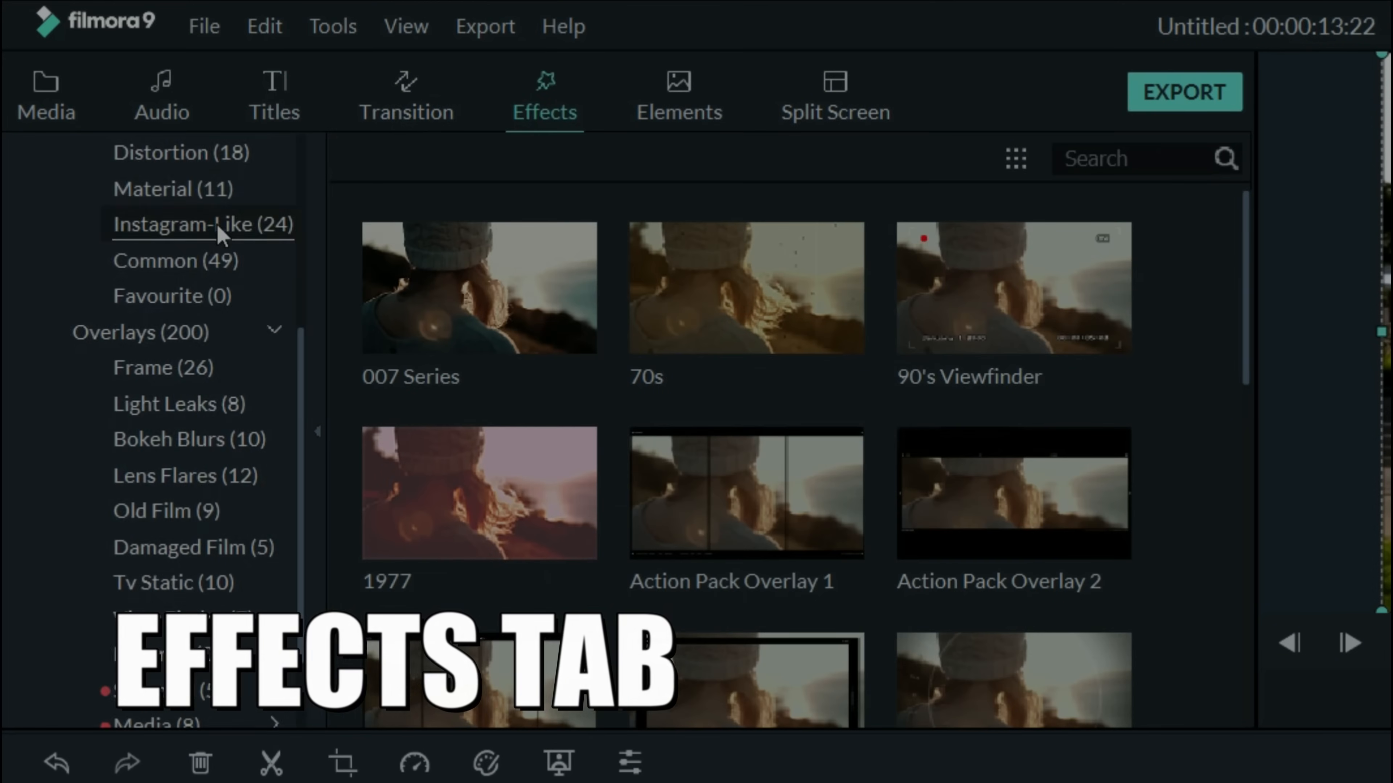
click(113, 652)
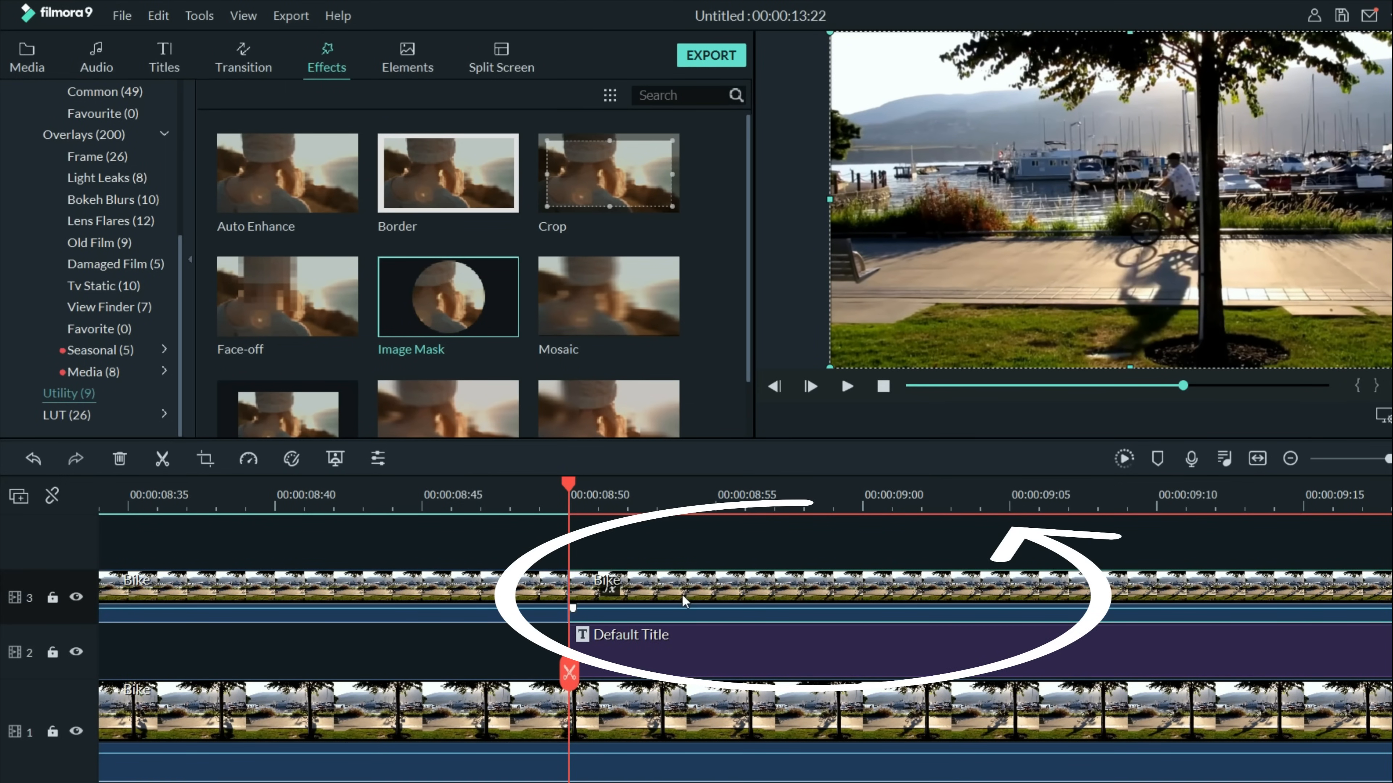
double_click(697, 585)
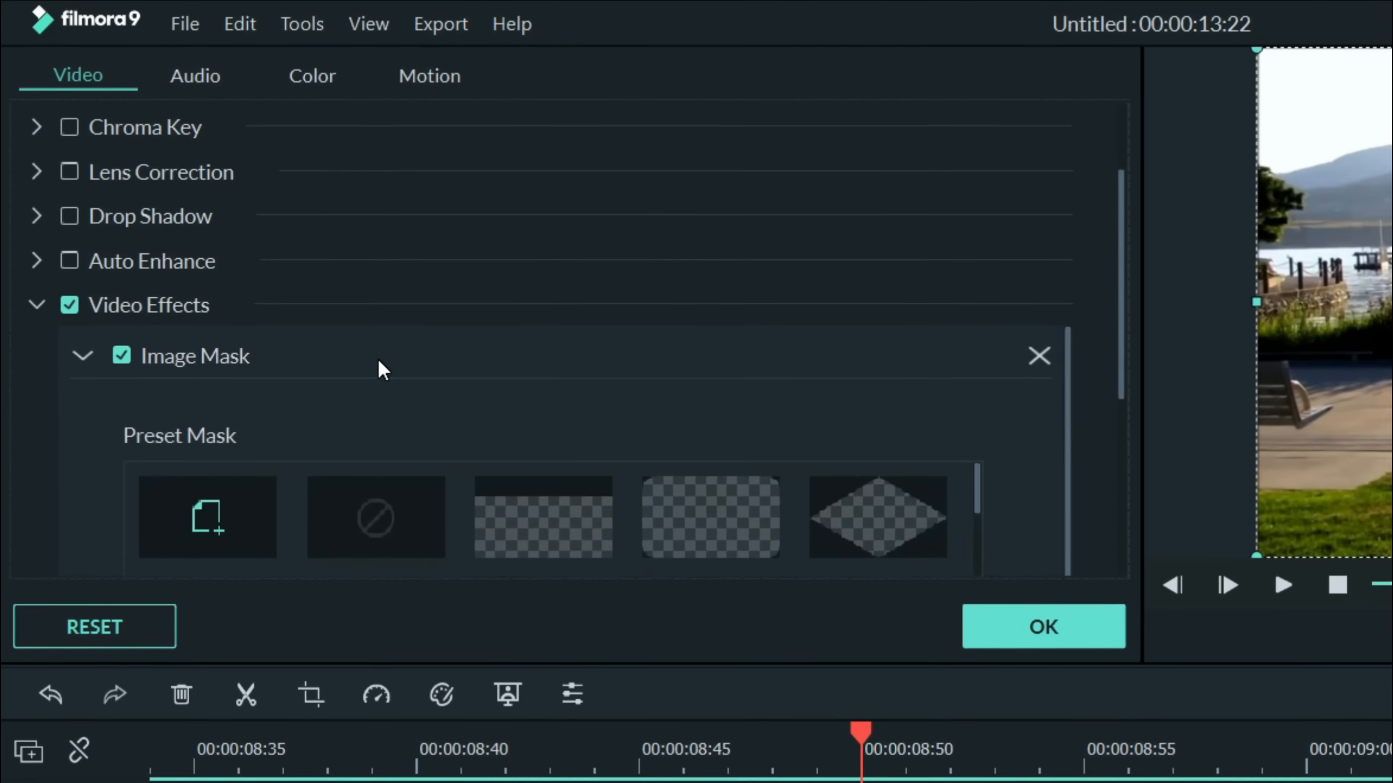
Choose the side-split preset mask with a dark right edge for the upper clip
scroll(down, 3)
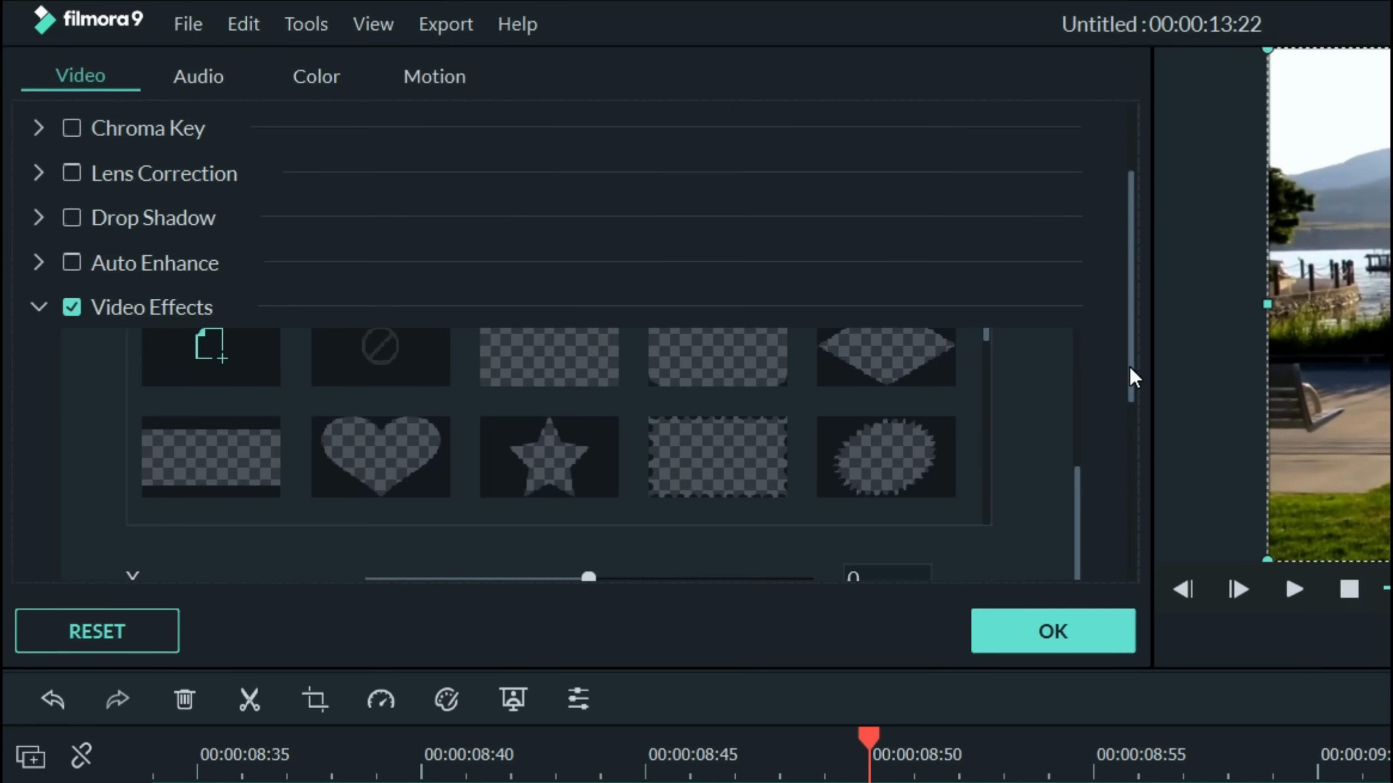
scroll(down, 3)
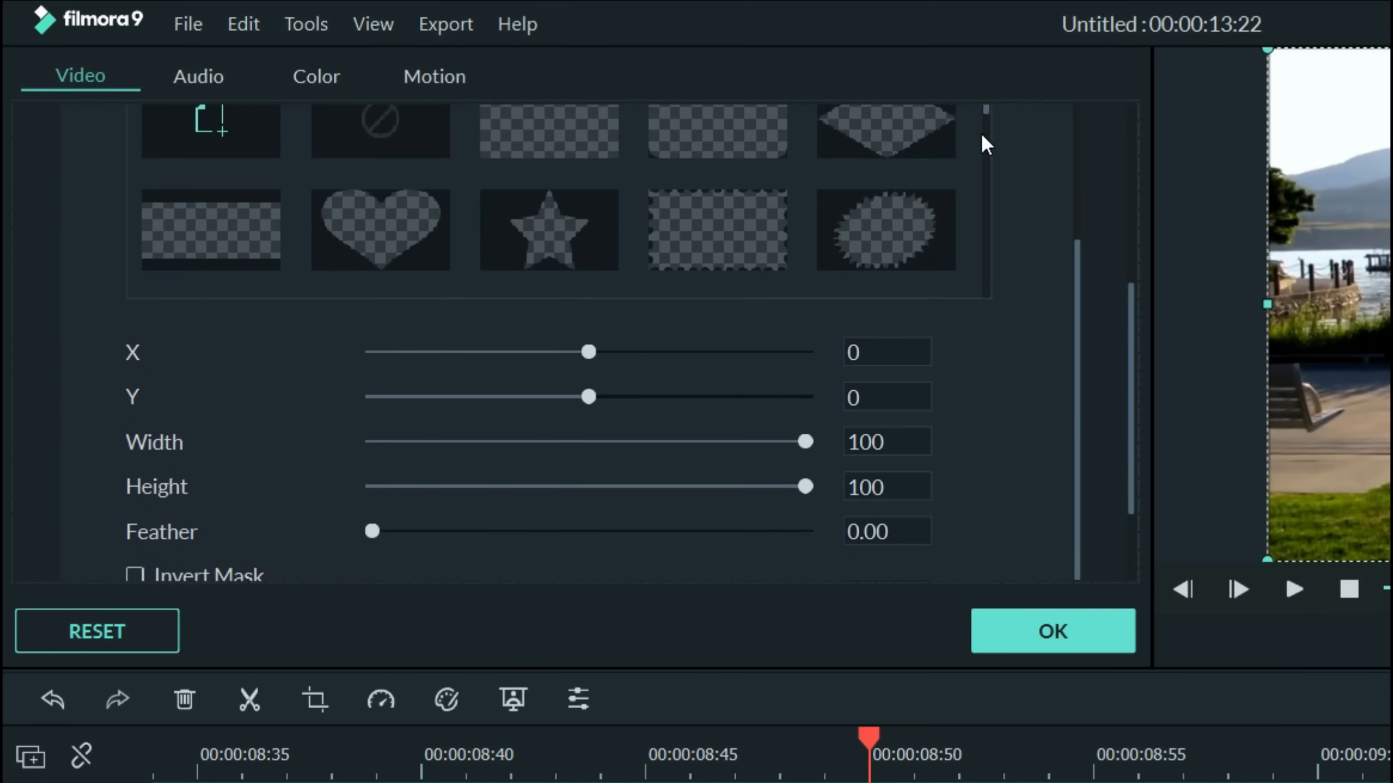
scroll(down, 3)
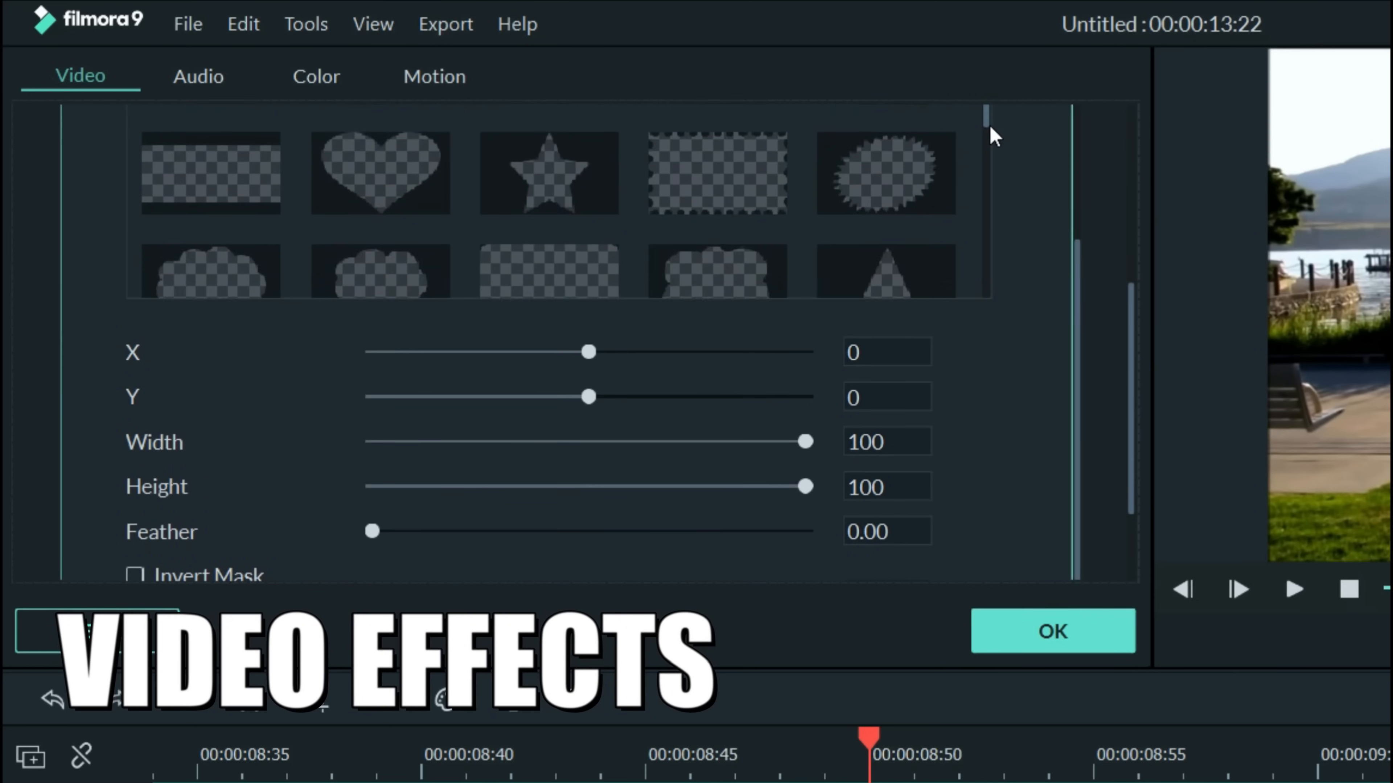
scroll(down, 3)
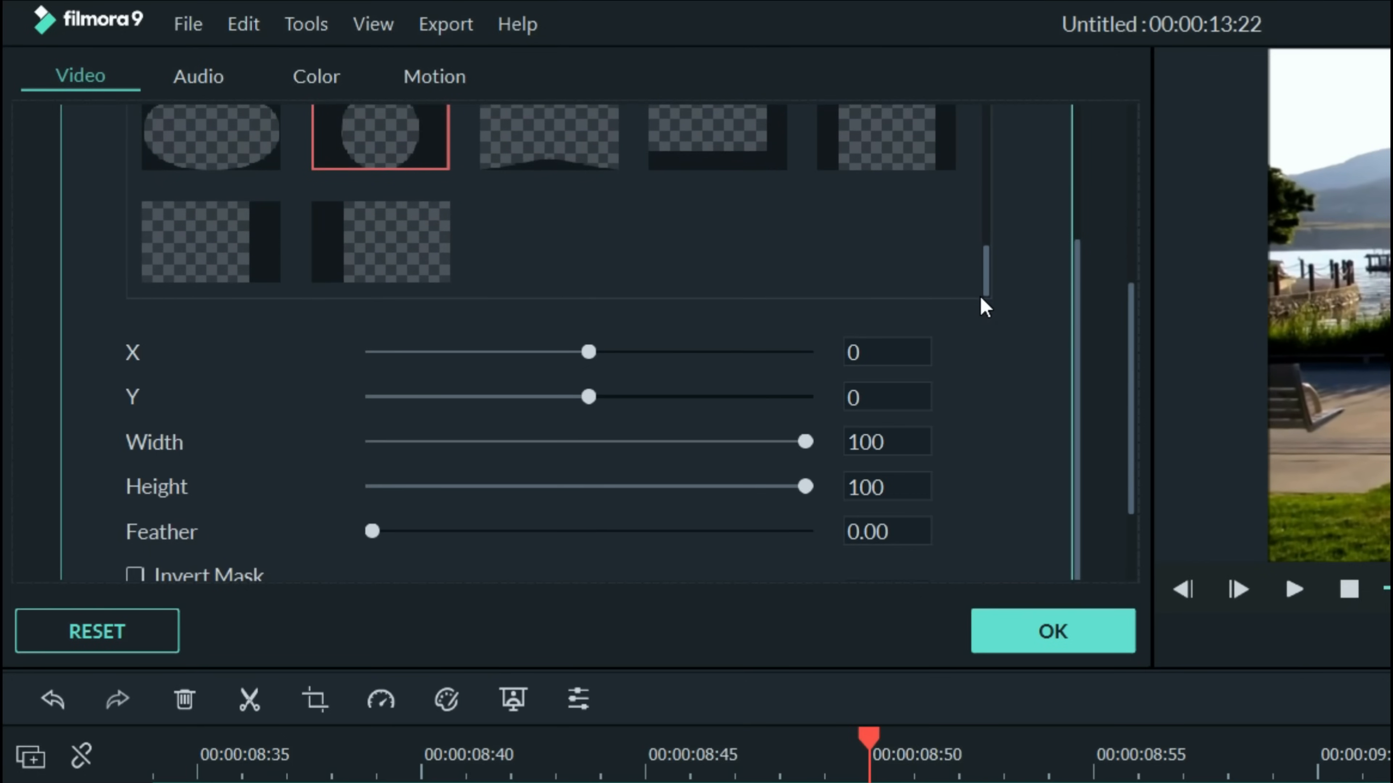
click(211, 242)
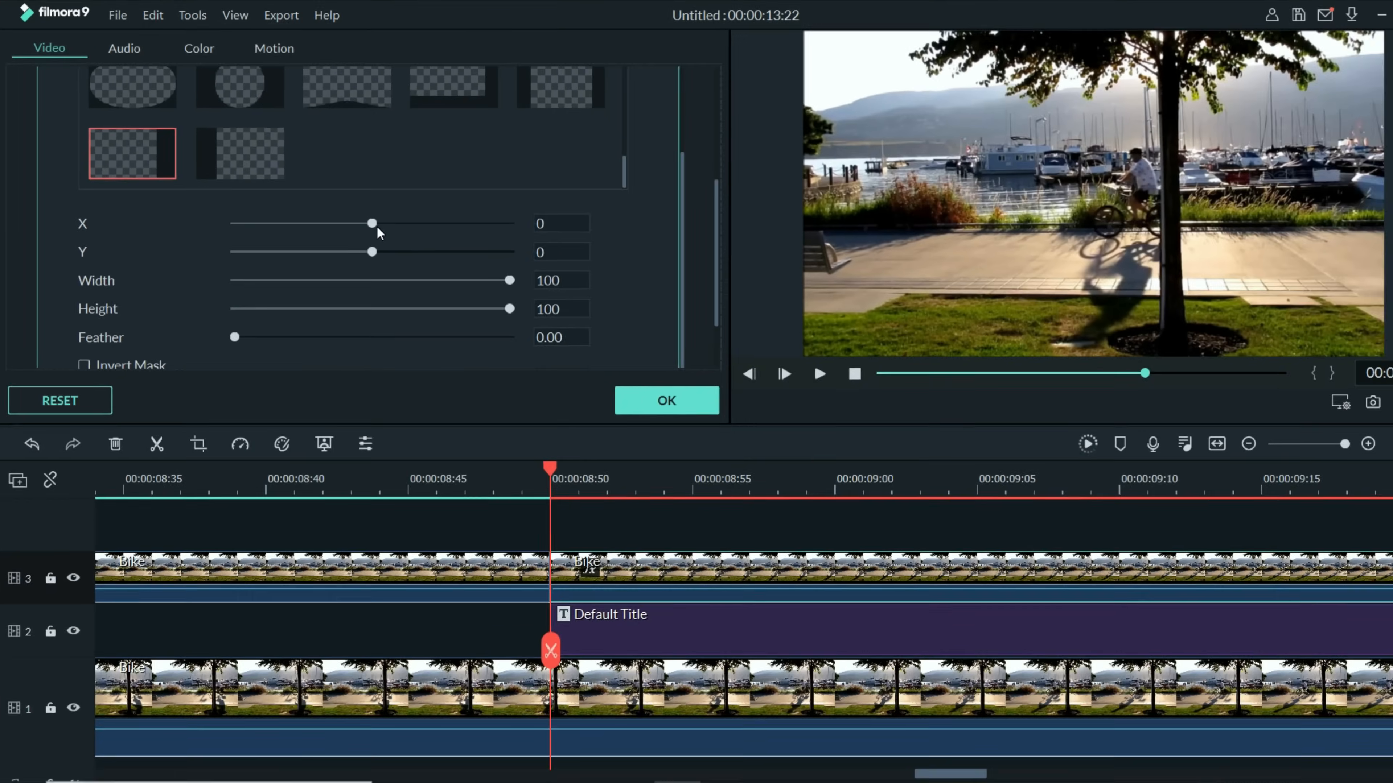
Shift the mask's X position to about -117 so only part of the title shows
drag(372, 222, 326, 223)
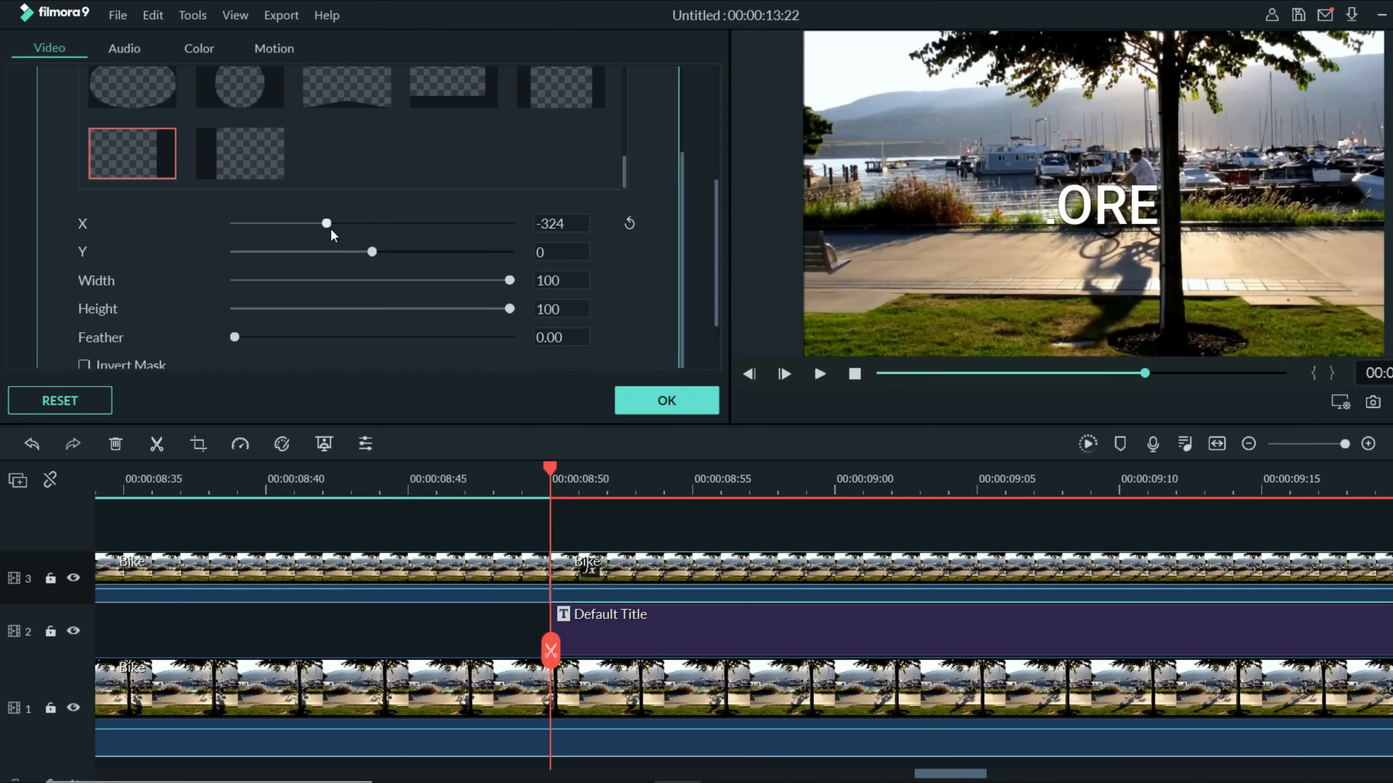
drag(326, 223, 340, 223)
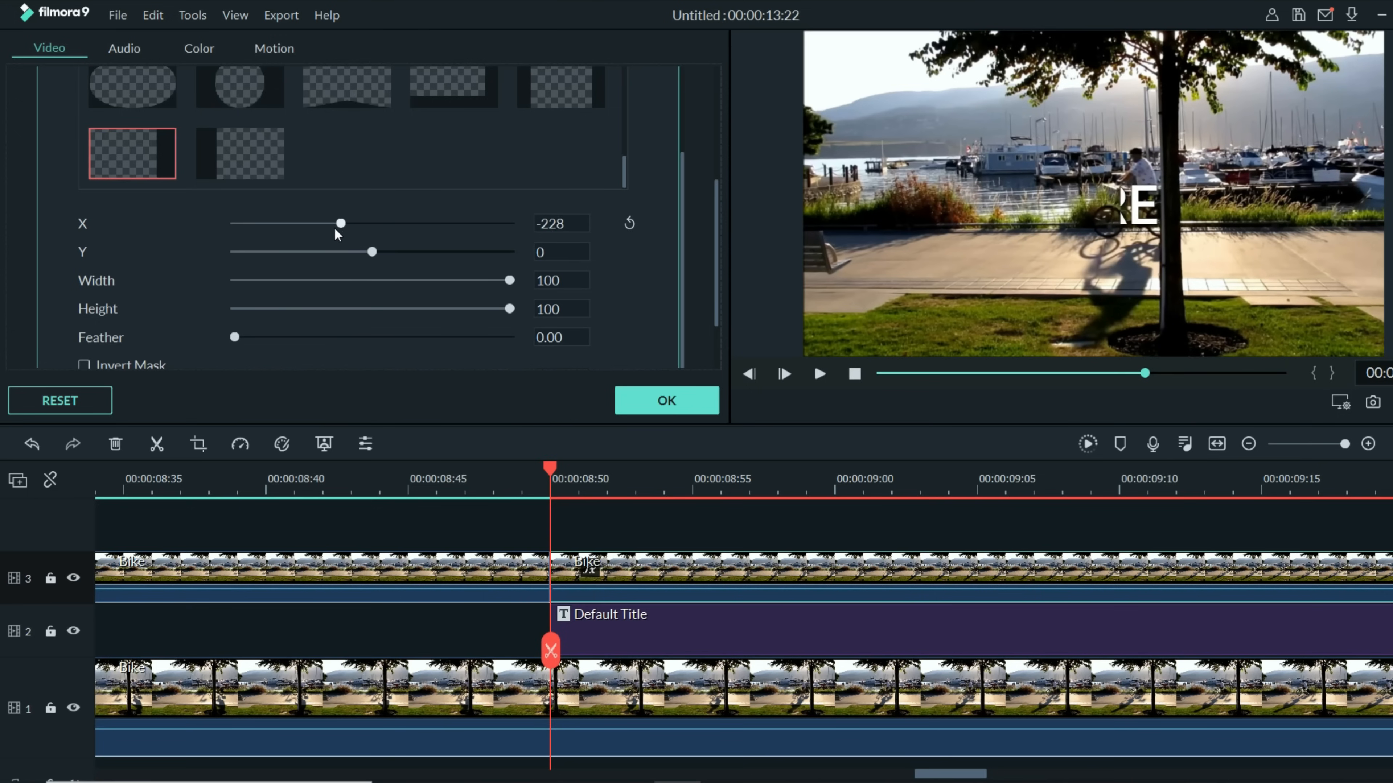
drag(340, 223, 356, 223)
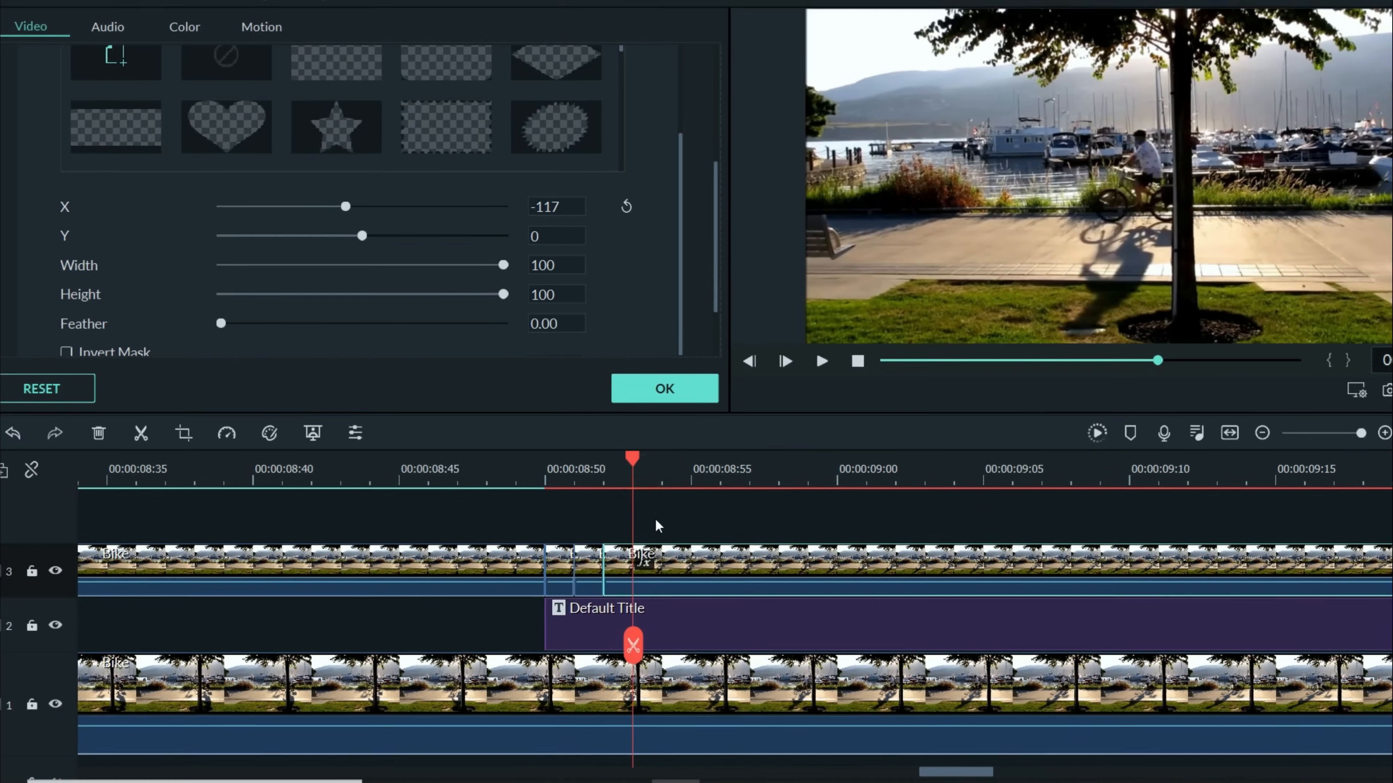
Advance frame by frame, nudging the mask X further negative to follow the cyclist
click(633, 644)
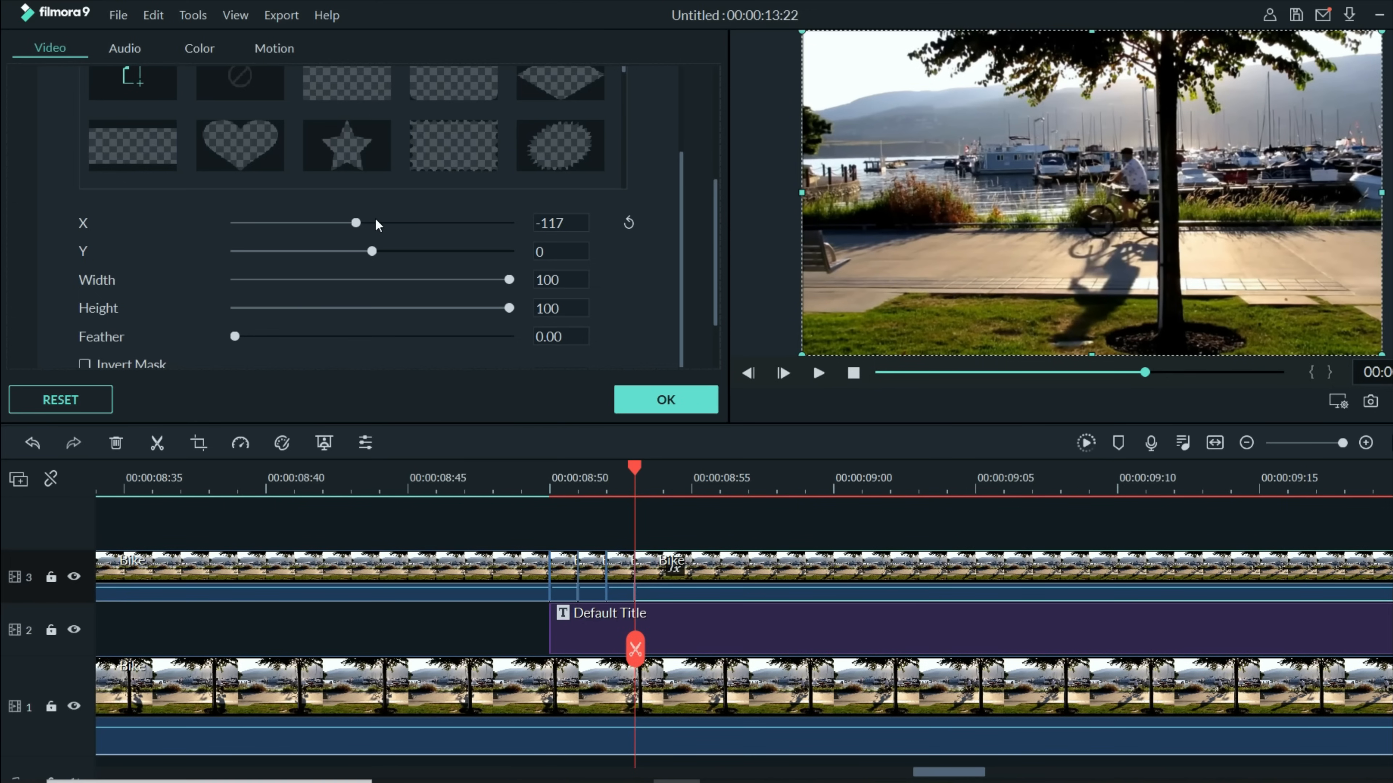
drag(355, 223, 352, 223)
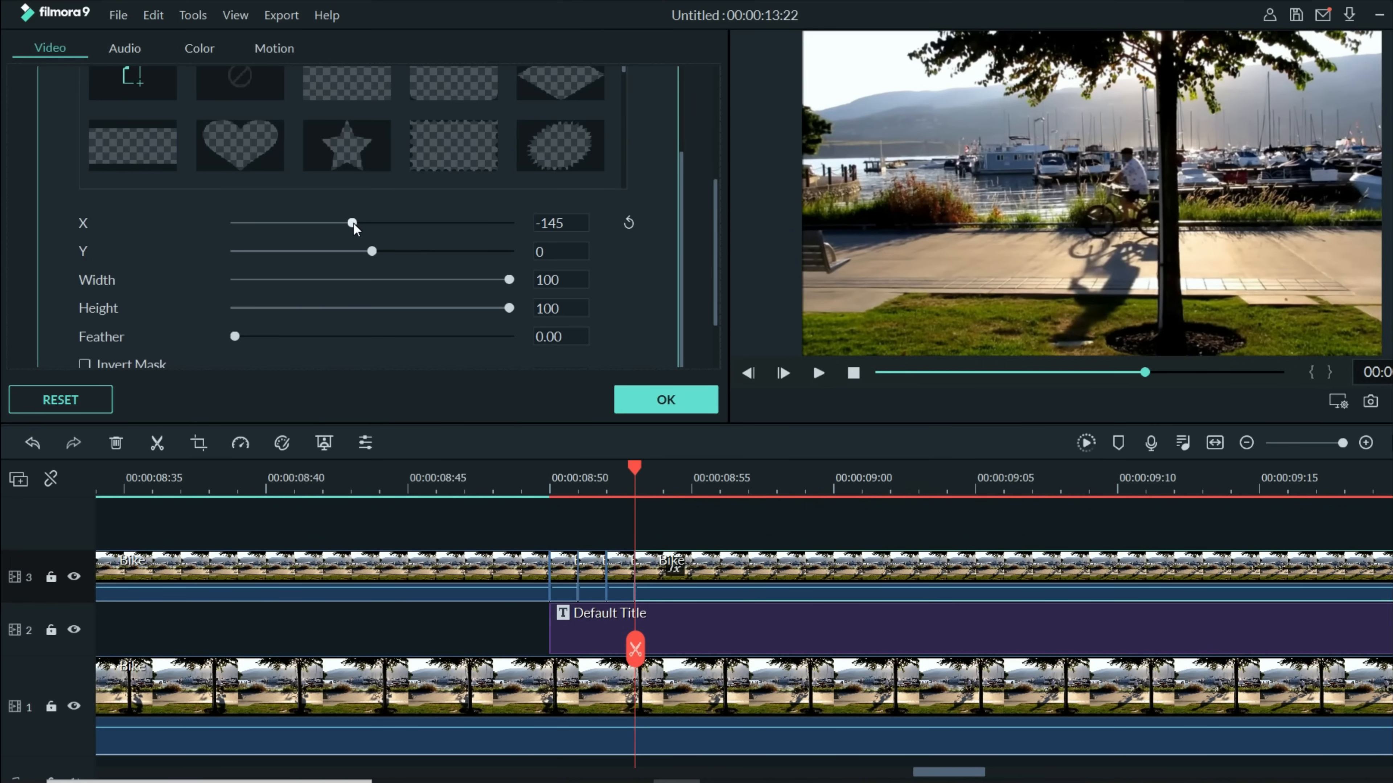
drag(354, 222, 348, 223)
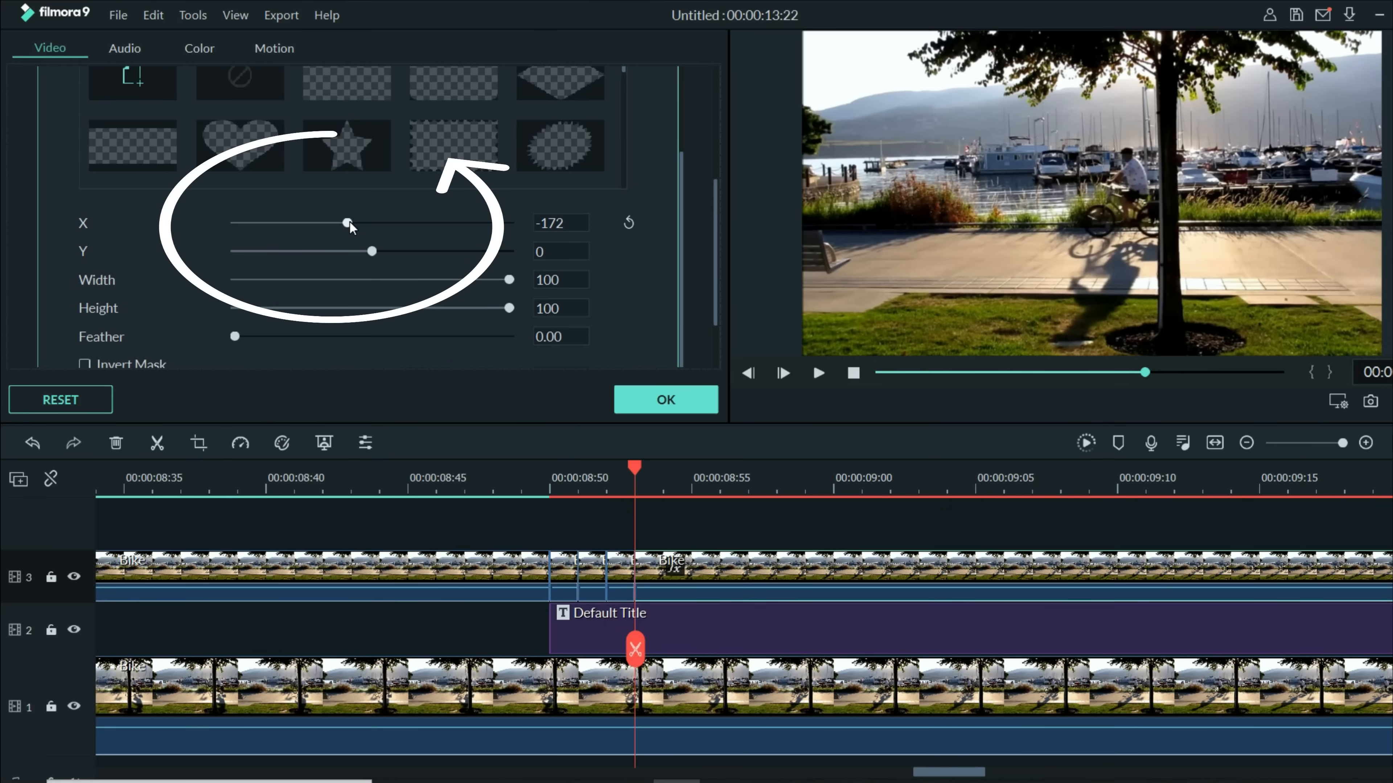
drag(351, 222, 348, 222)
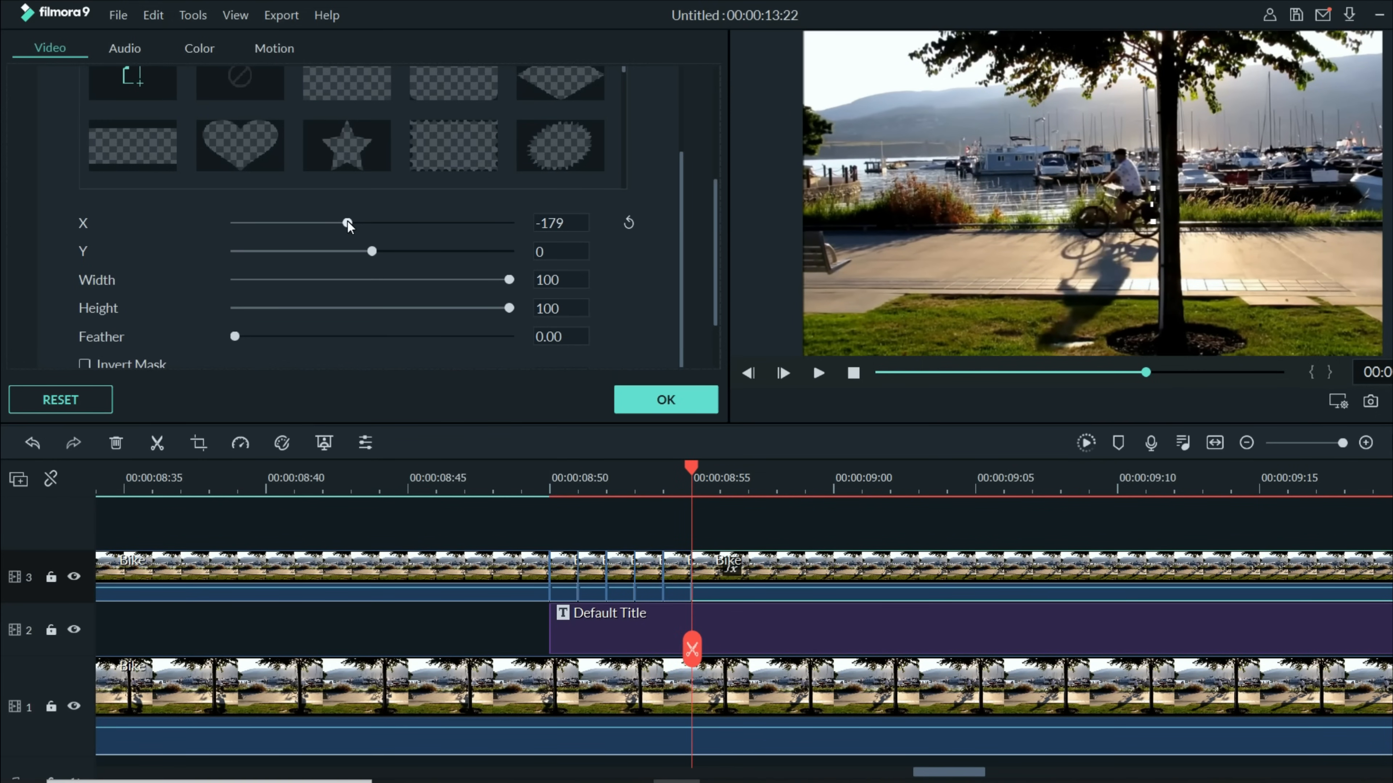
drag(346, 223, 345, 223)
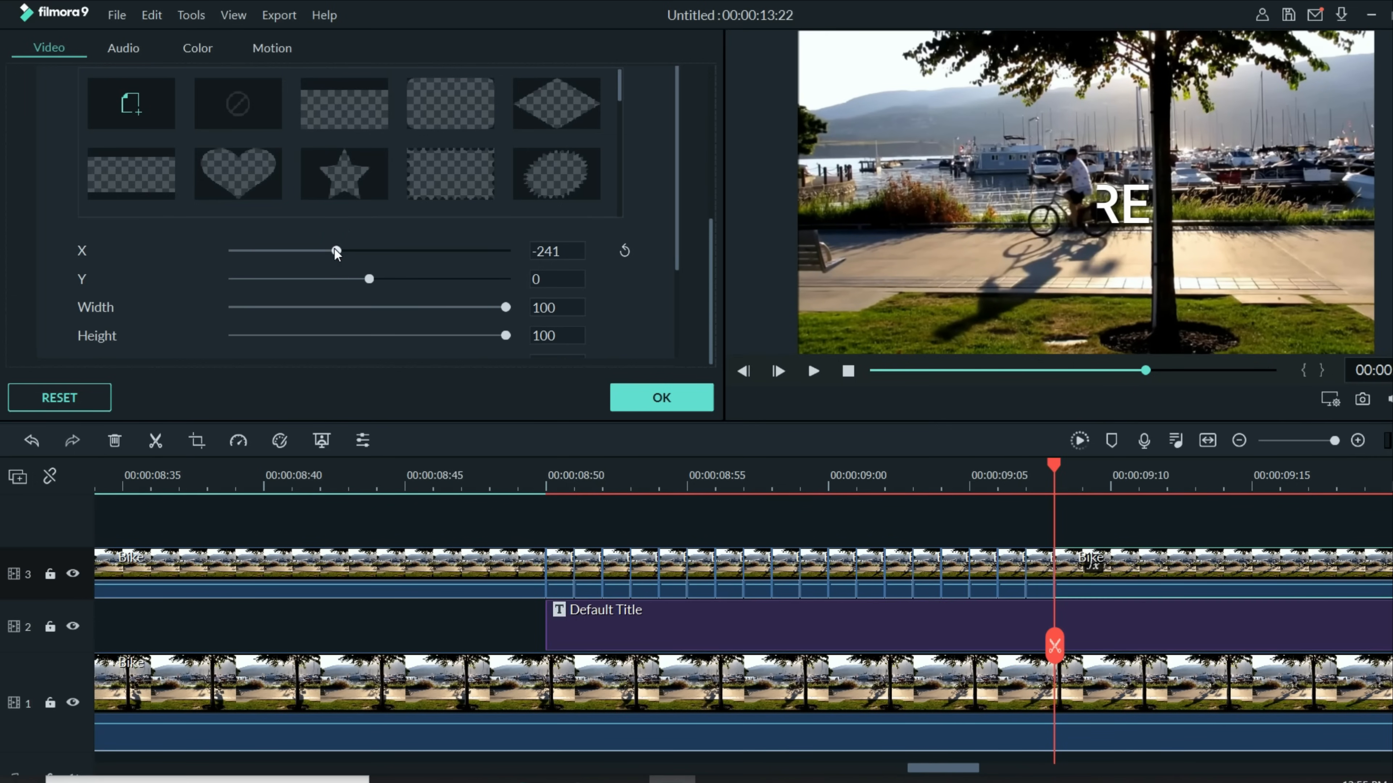
Keep keyframing the mask X down to -428 so EXPLORE appears fully behind the cyclist
drag(336, 252, 336, 252)
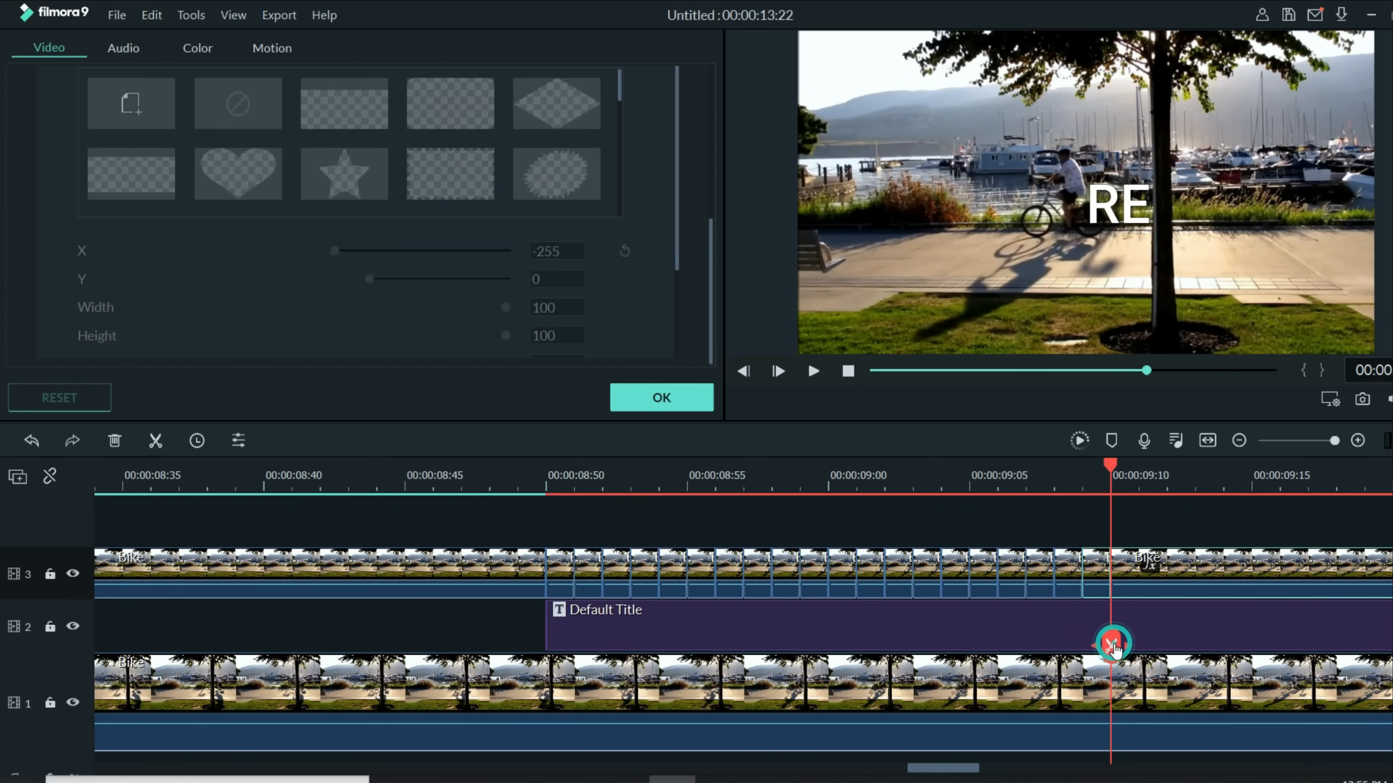
drag(335, 251, 332, 251)
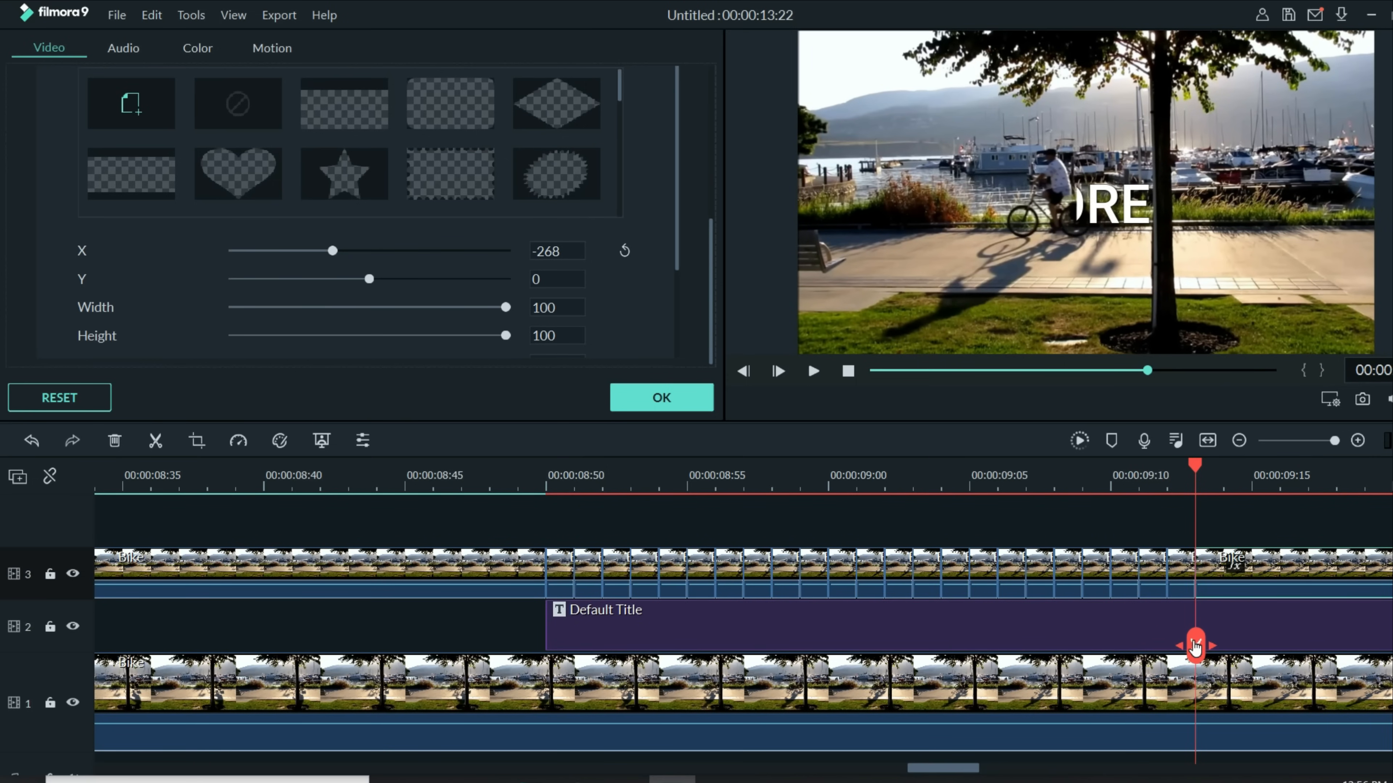
drag(332, 250, 325, 250)
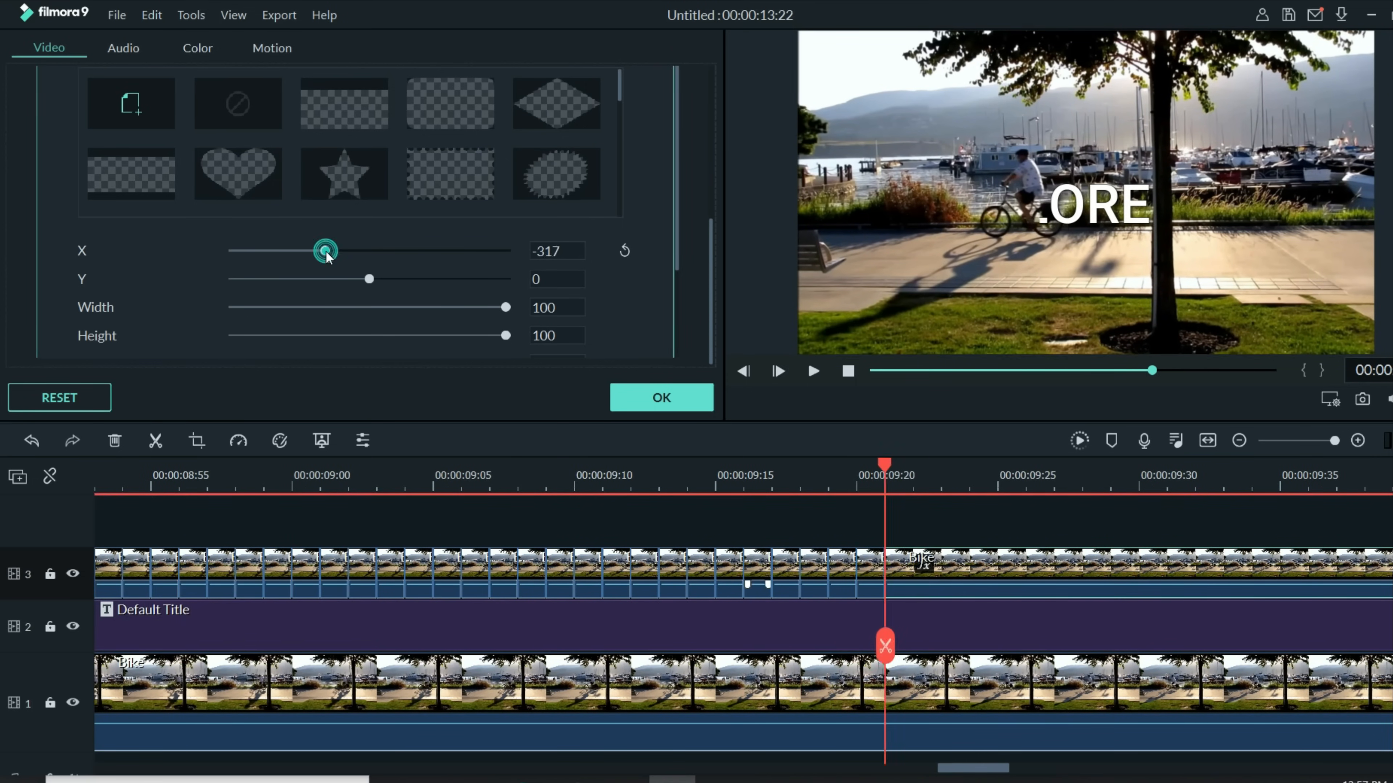
drag(325, 252, 320, 251)
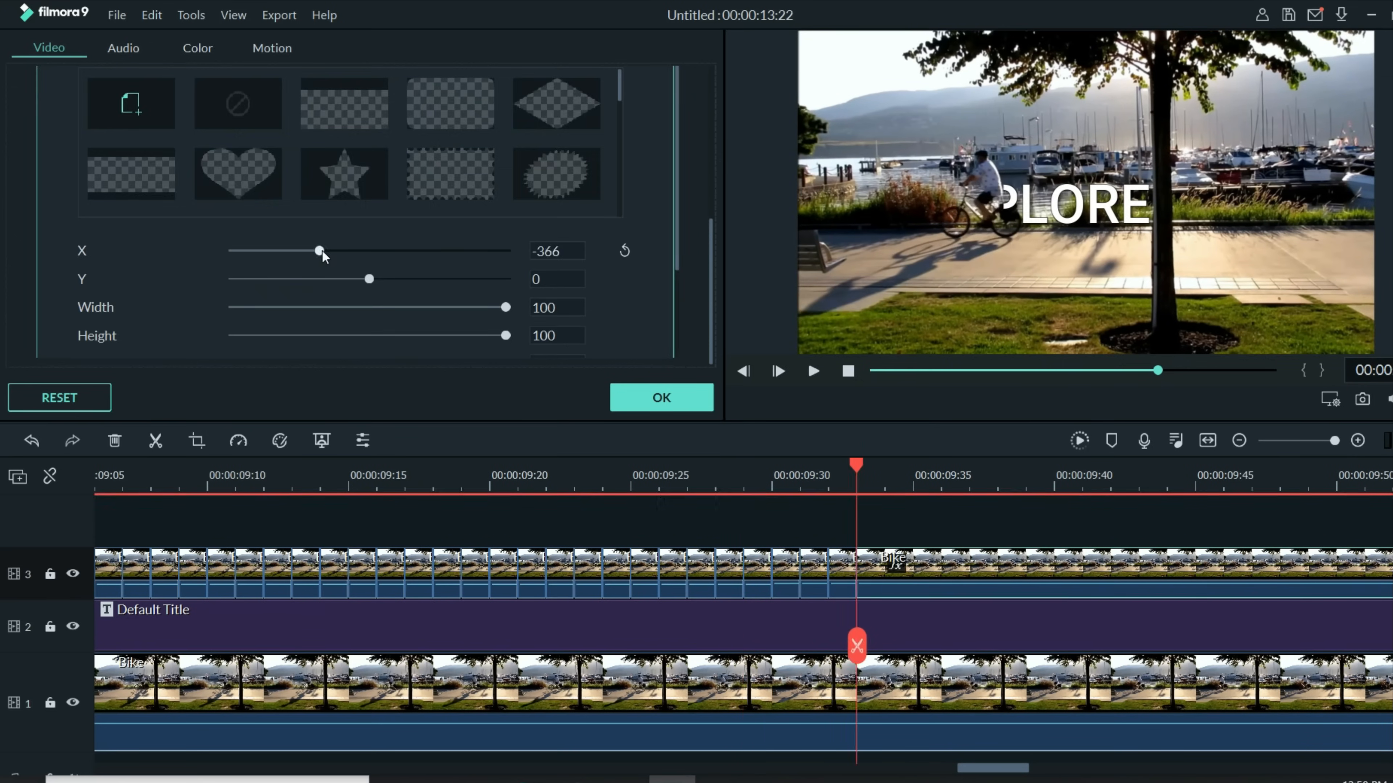
drag(320, 252, 309, 252)
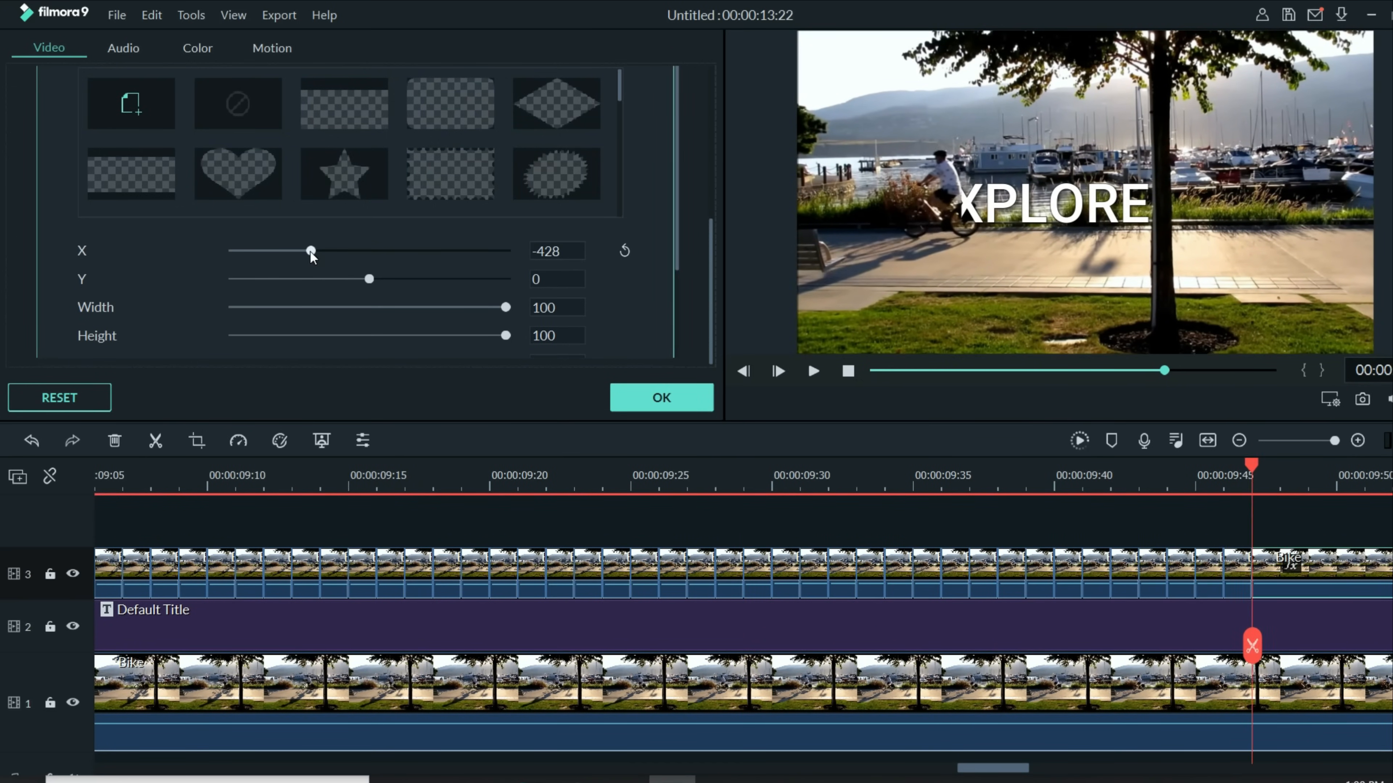